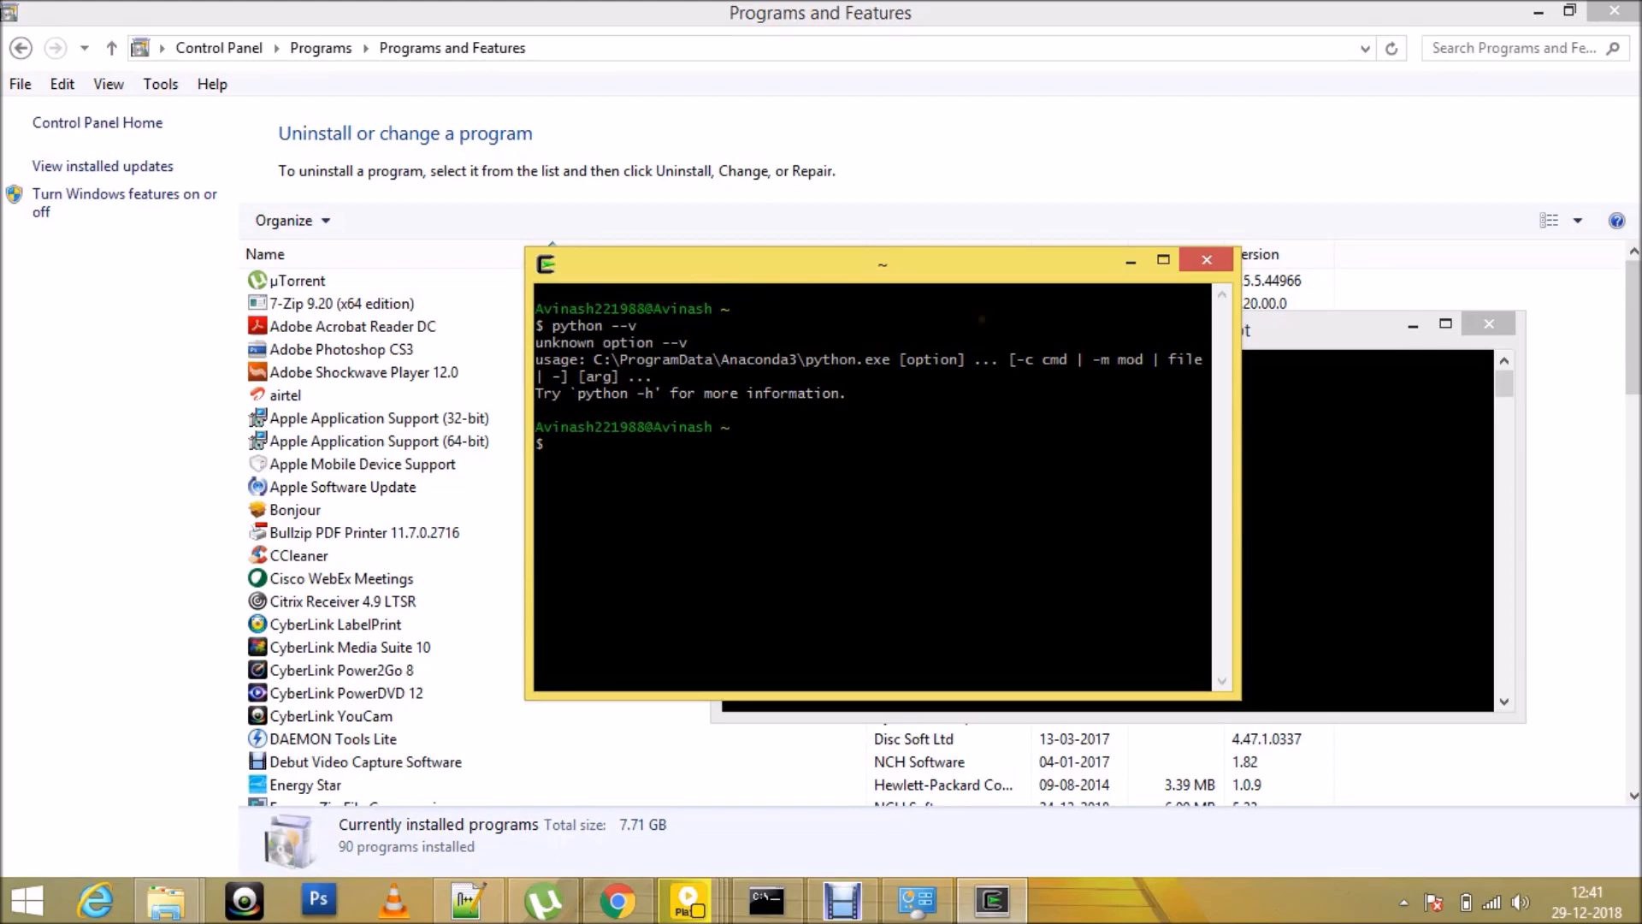
mouse_move(981, 318)
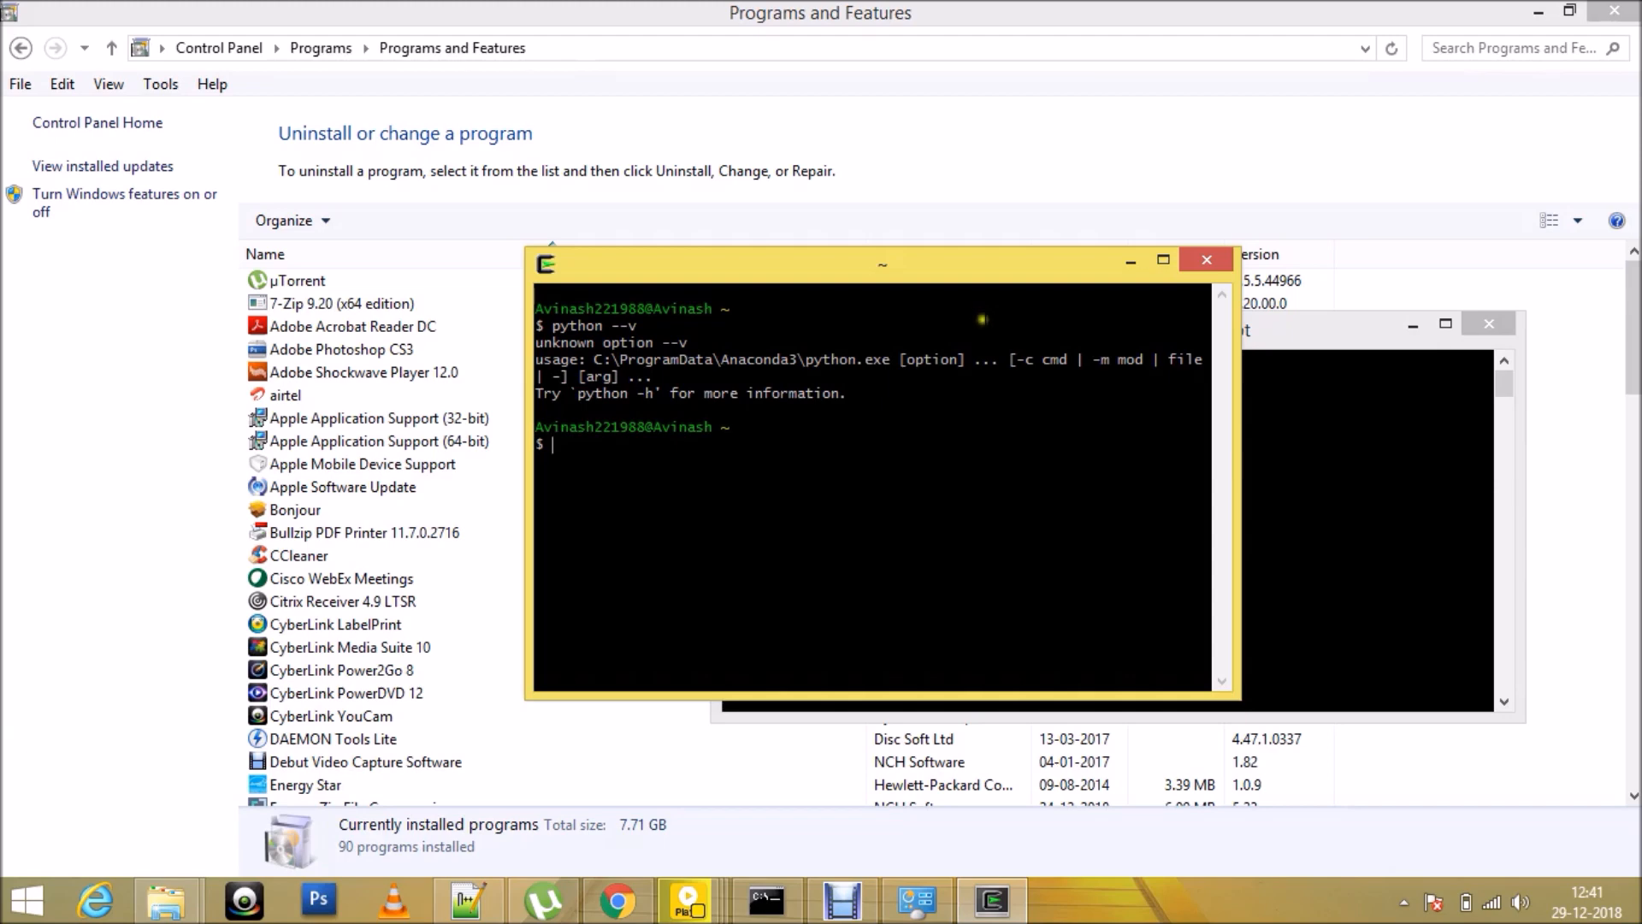
Step: Dismiss the Cygwin terminal and launch cmd as administrator from the Run dialog
click(1208, 260)
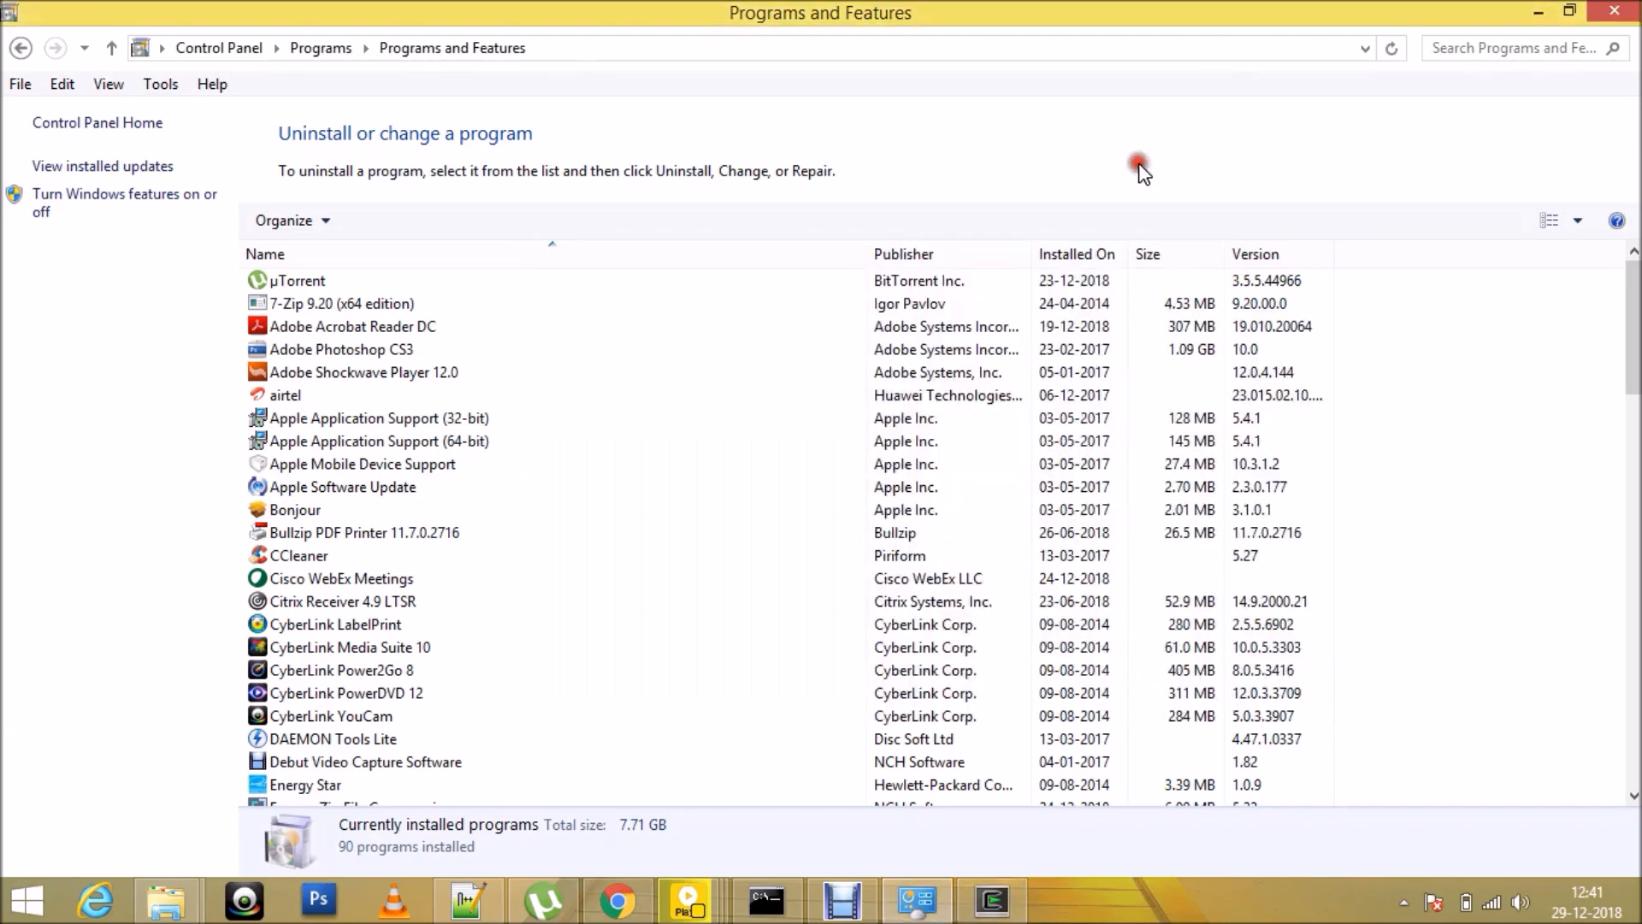
mouse_move(412, 154)
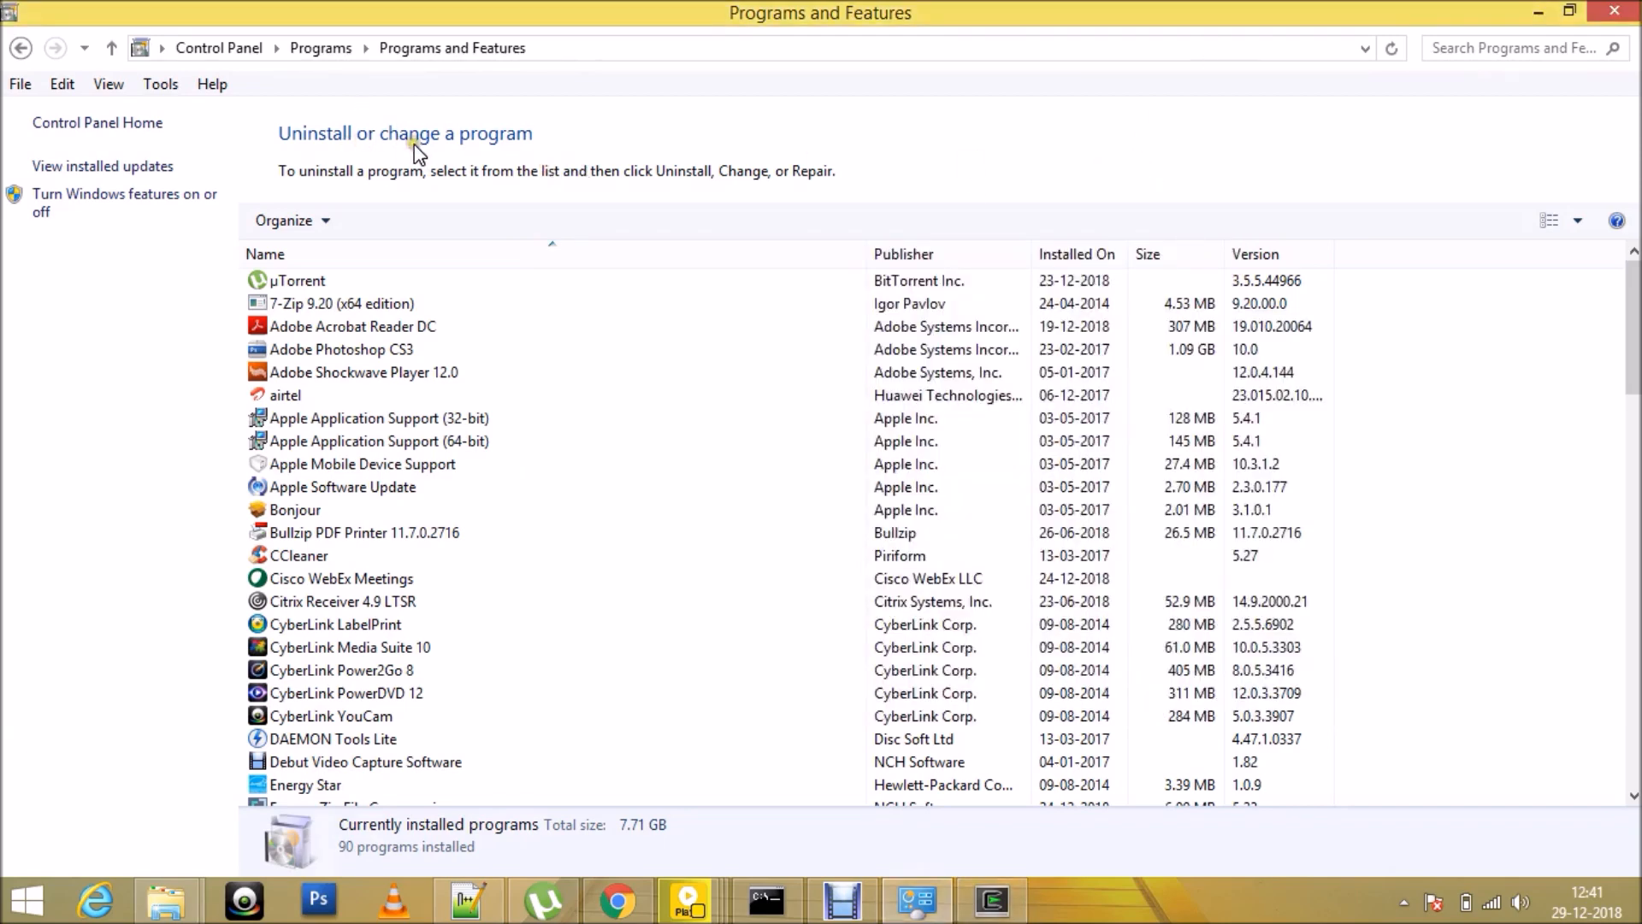
click(341, 578)
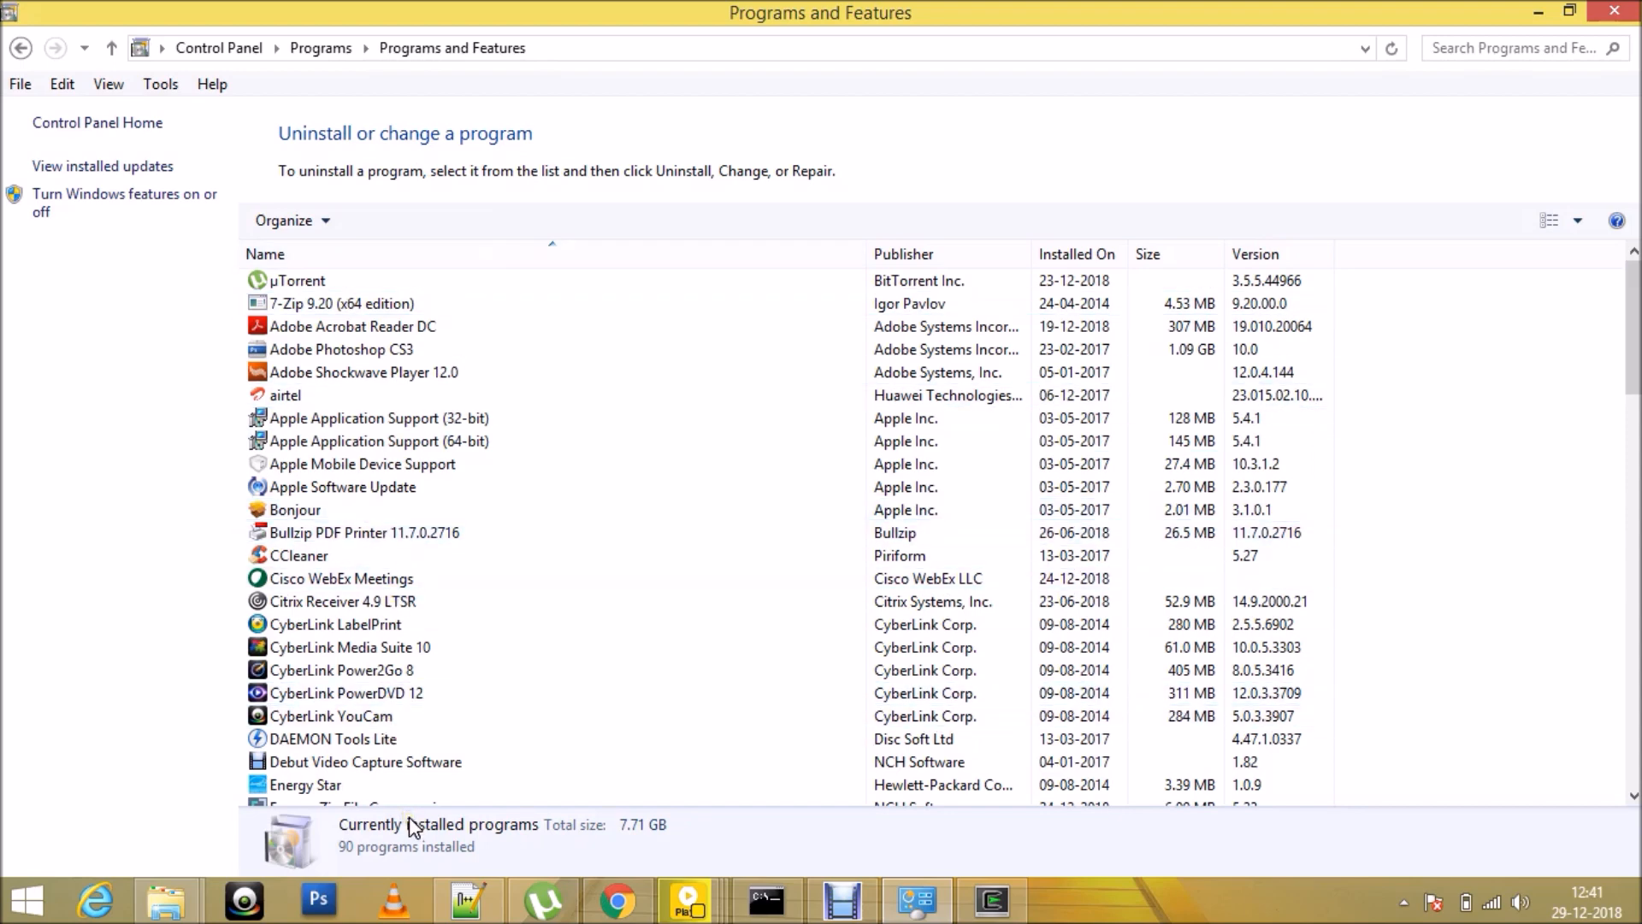
click(342, 578)
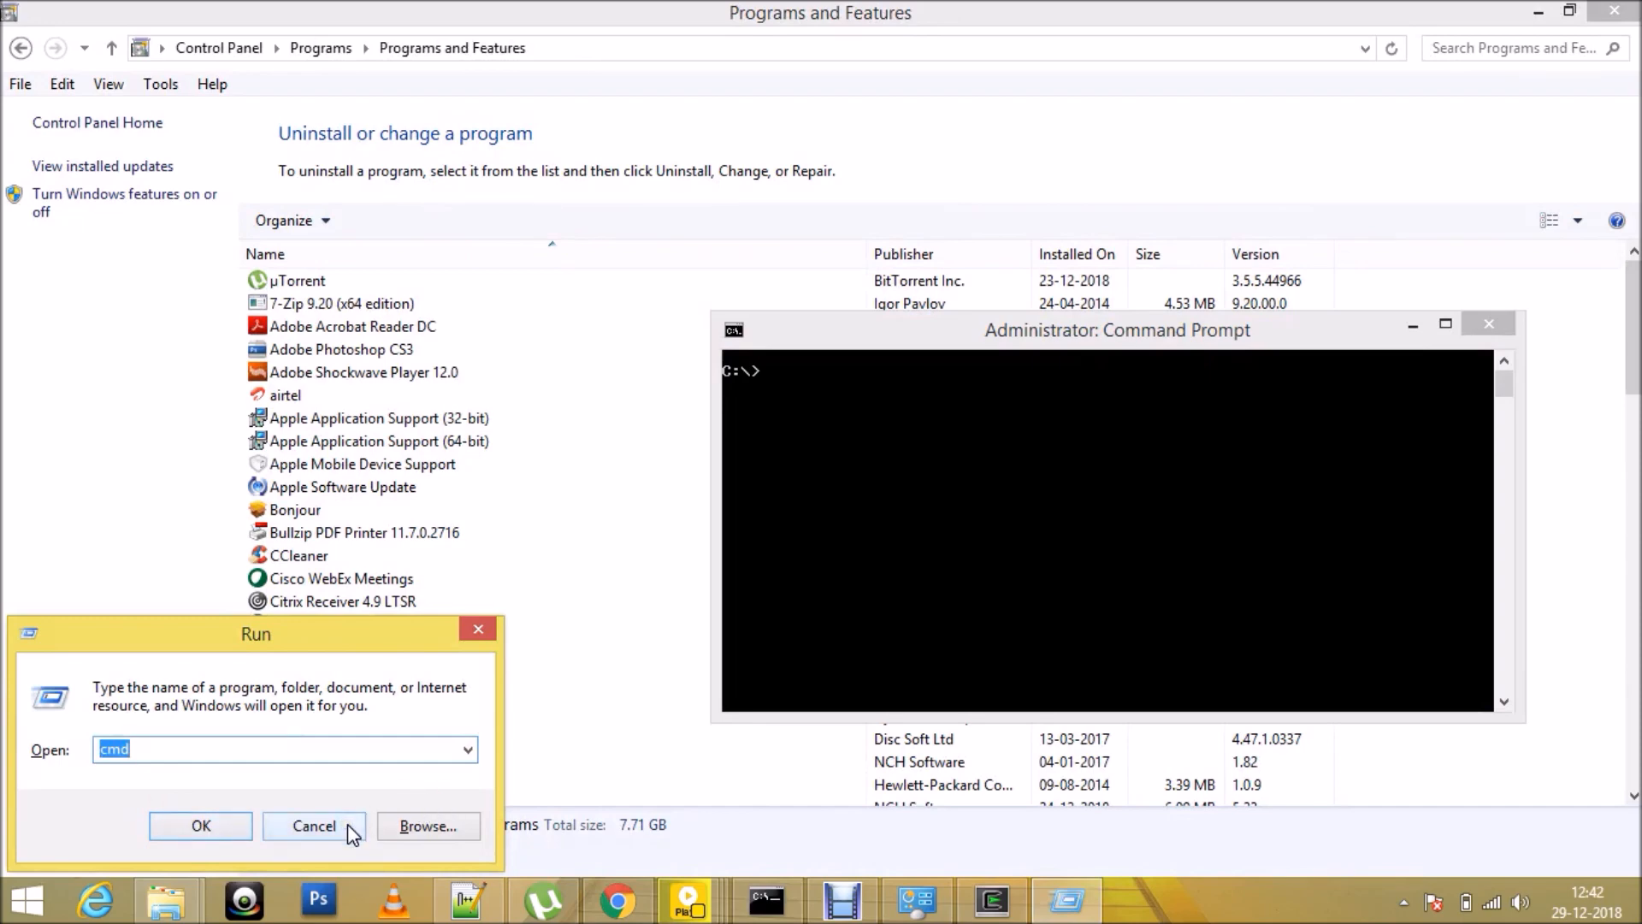
Step: Clear the console, list C:\ showing cygwin64, and draft 'rmdir /s /q cygwin64'
click(315, 826)
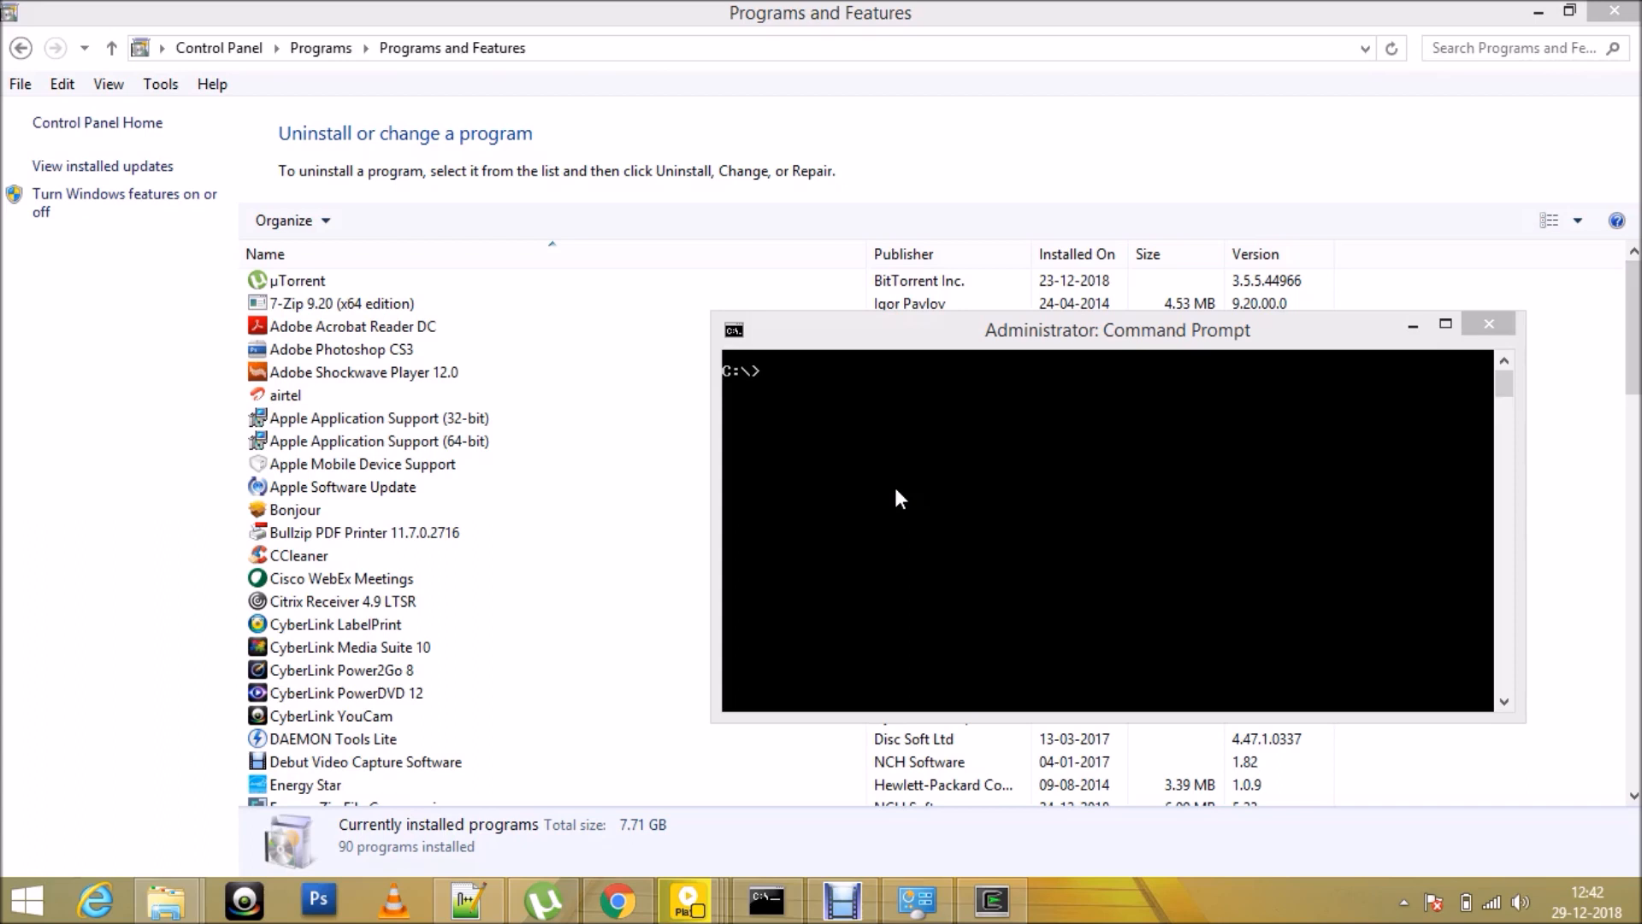
text(cls)
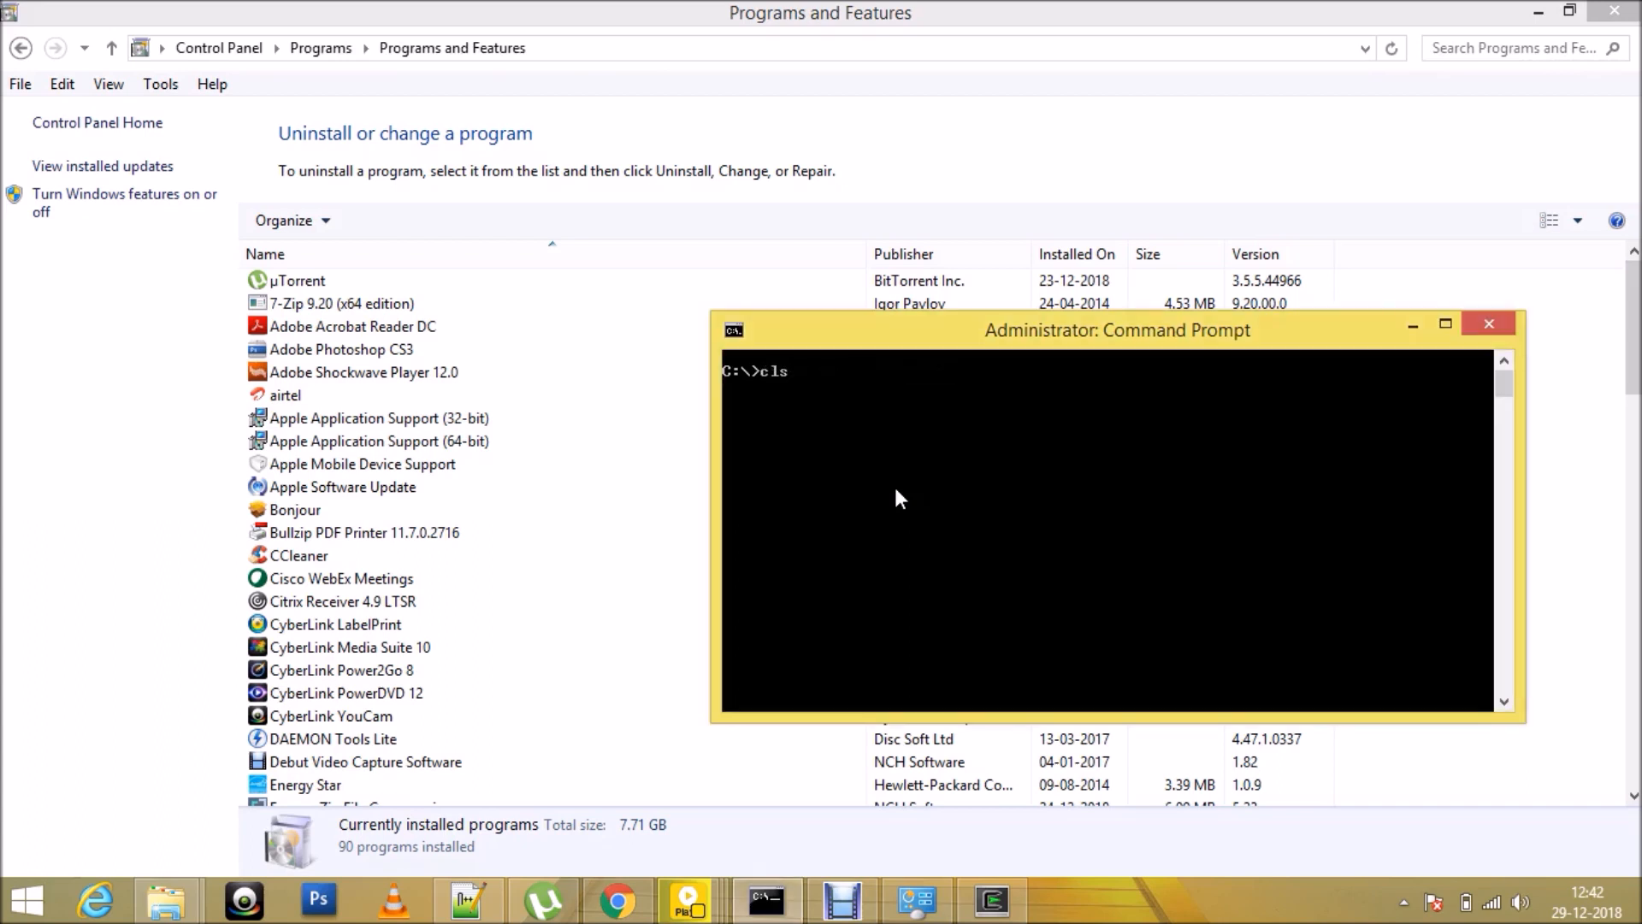
text(dir)
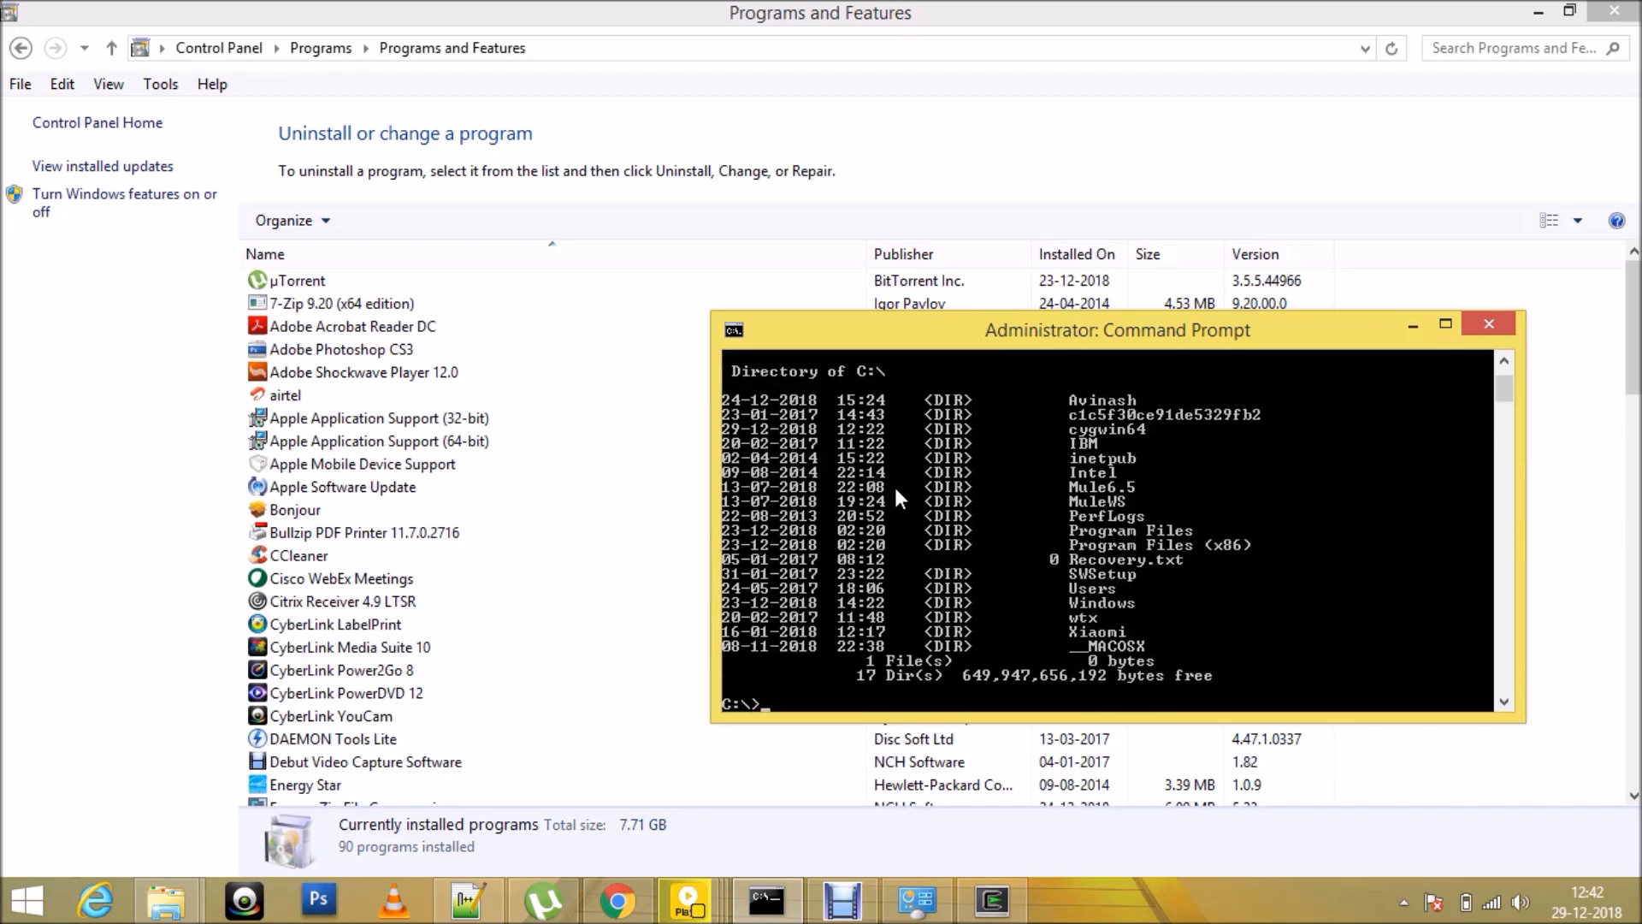
mouse_move(1091, 438)
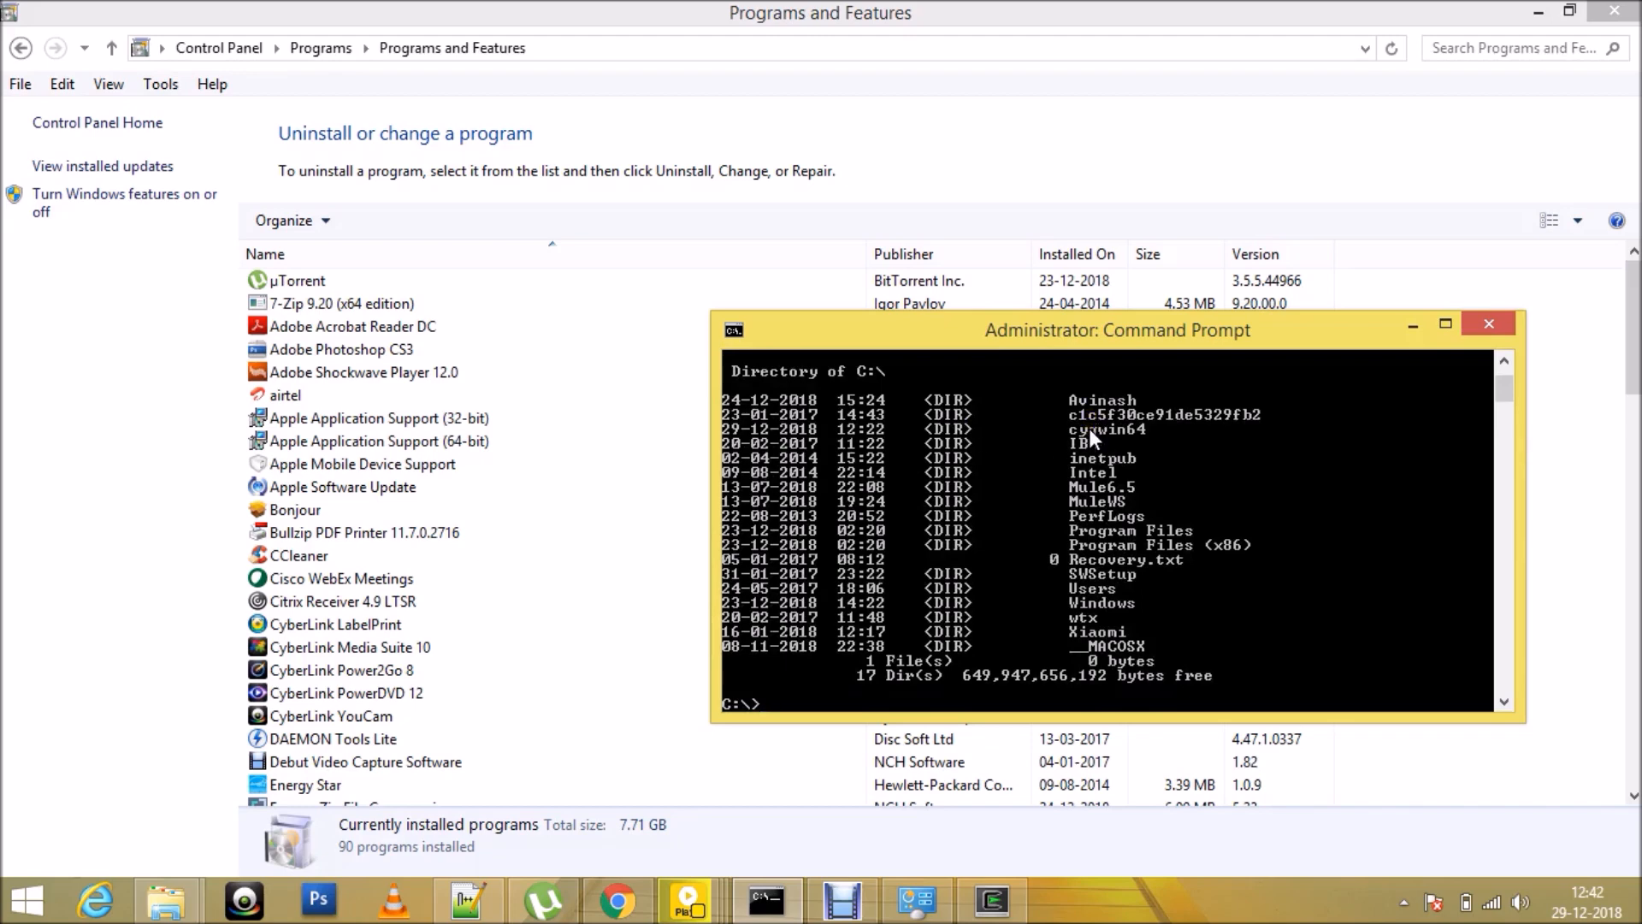
right_click(1095, 436)
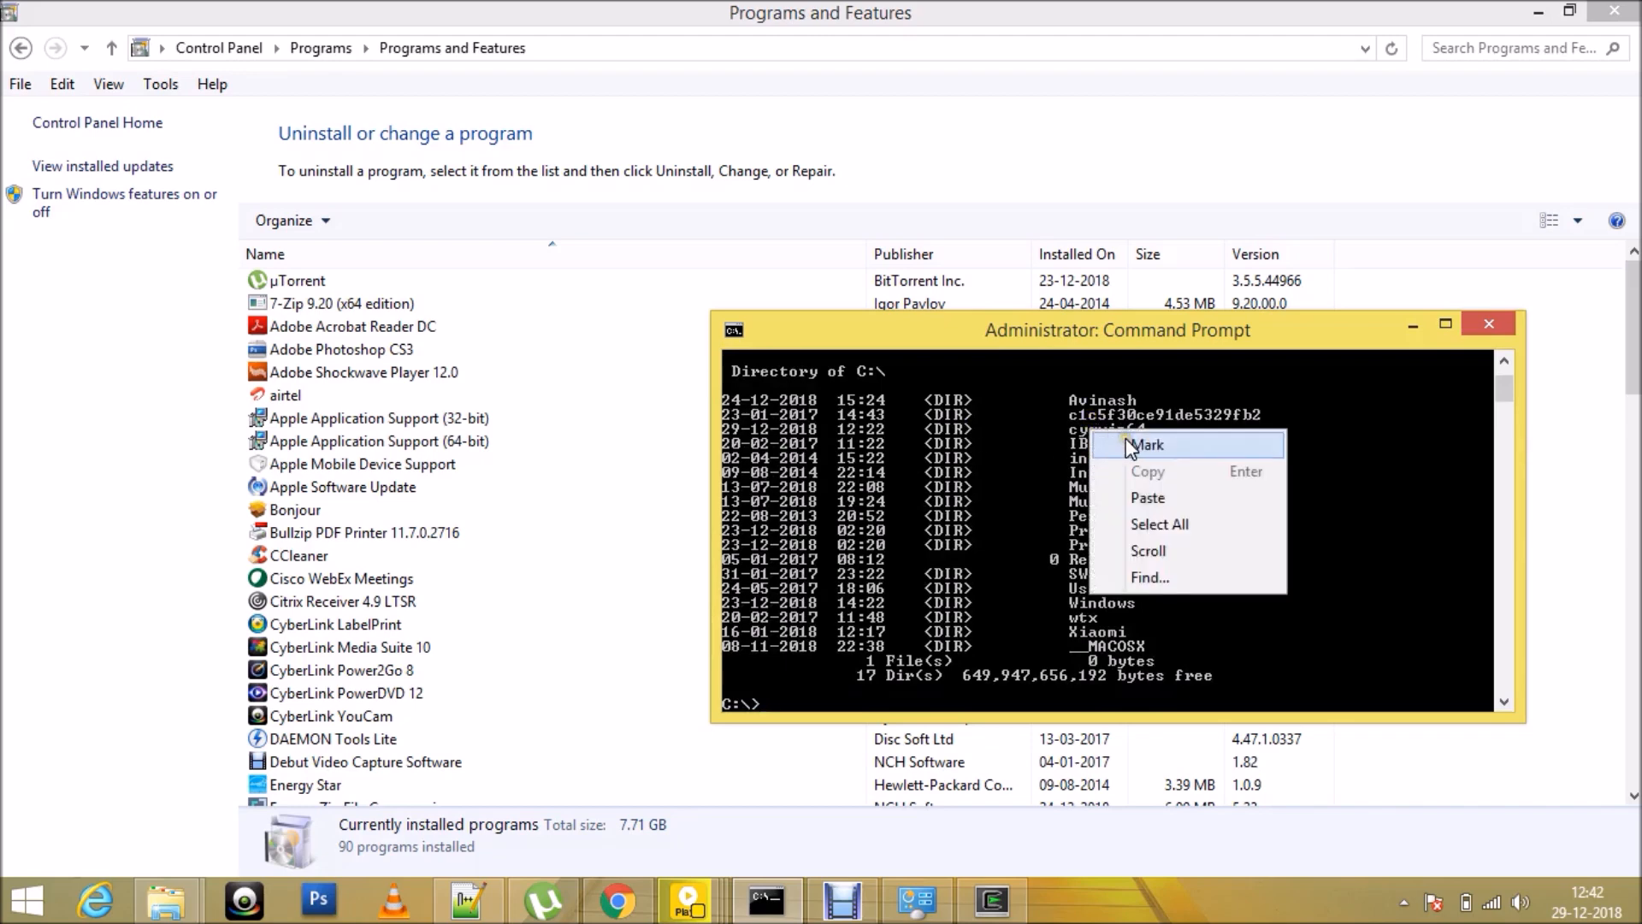
click(1148, 444)
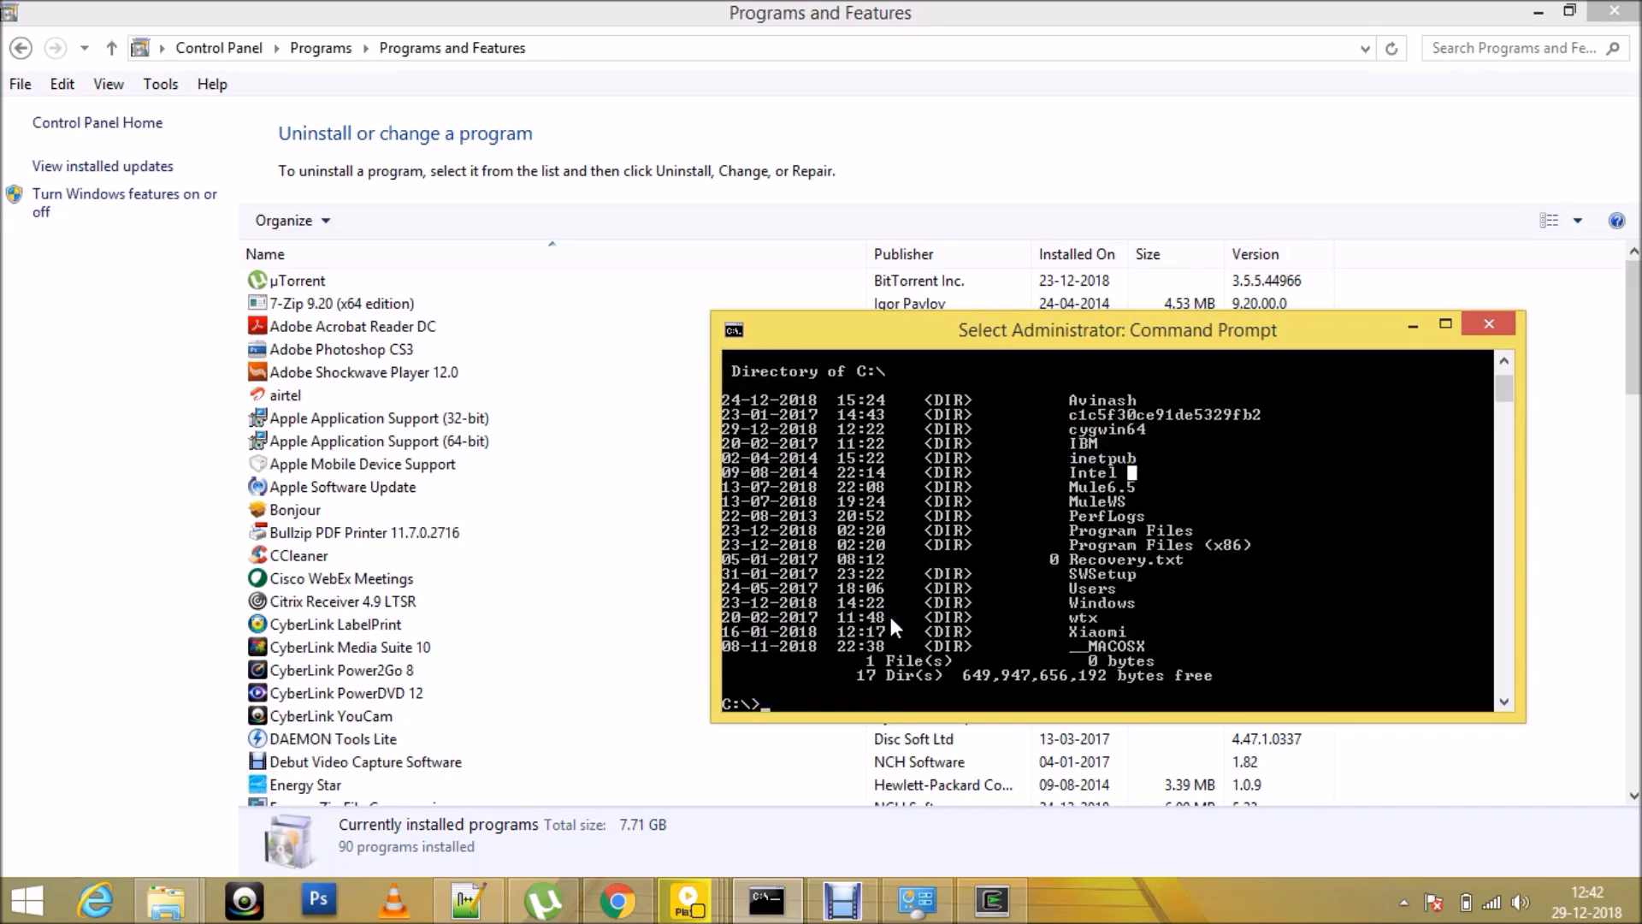
text(rmdir /s /q cygwin64)
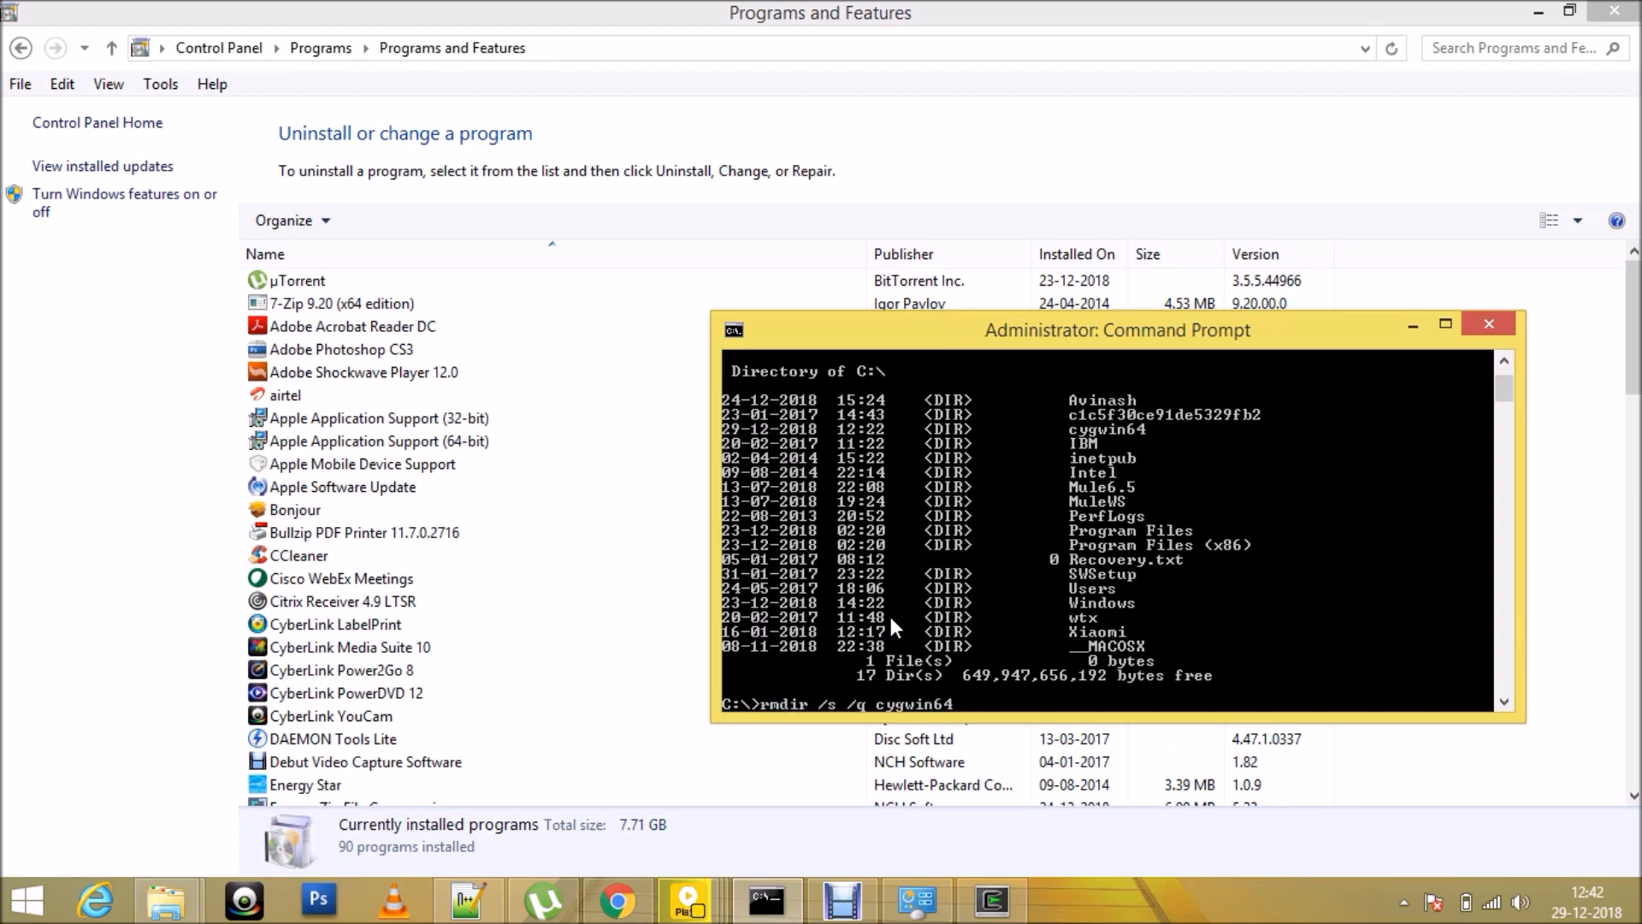
Step: Run 'takeown /r /d y /f cygwin64' to own the folder and all its files
text(takeown /r /d y /f cygwin64)
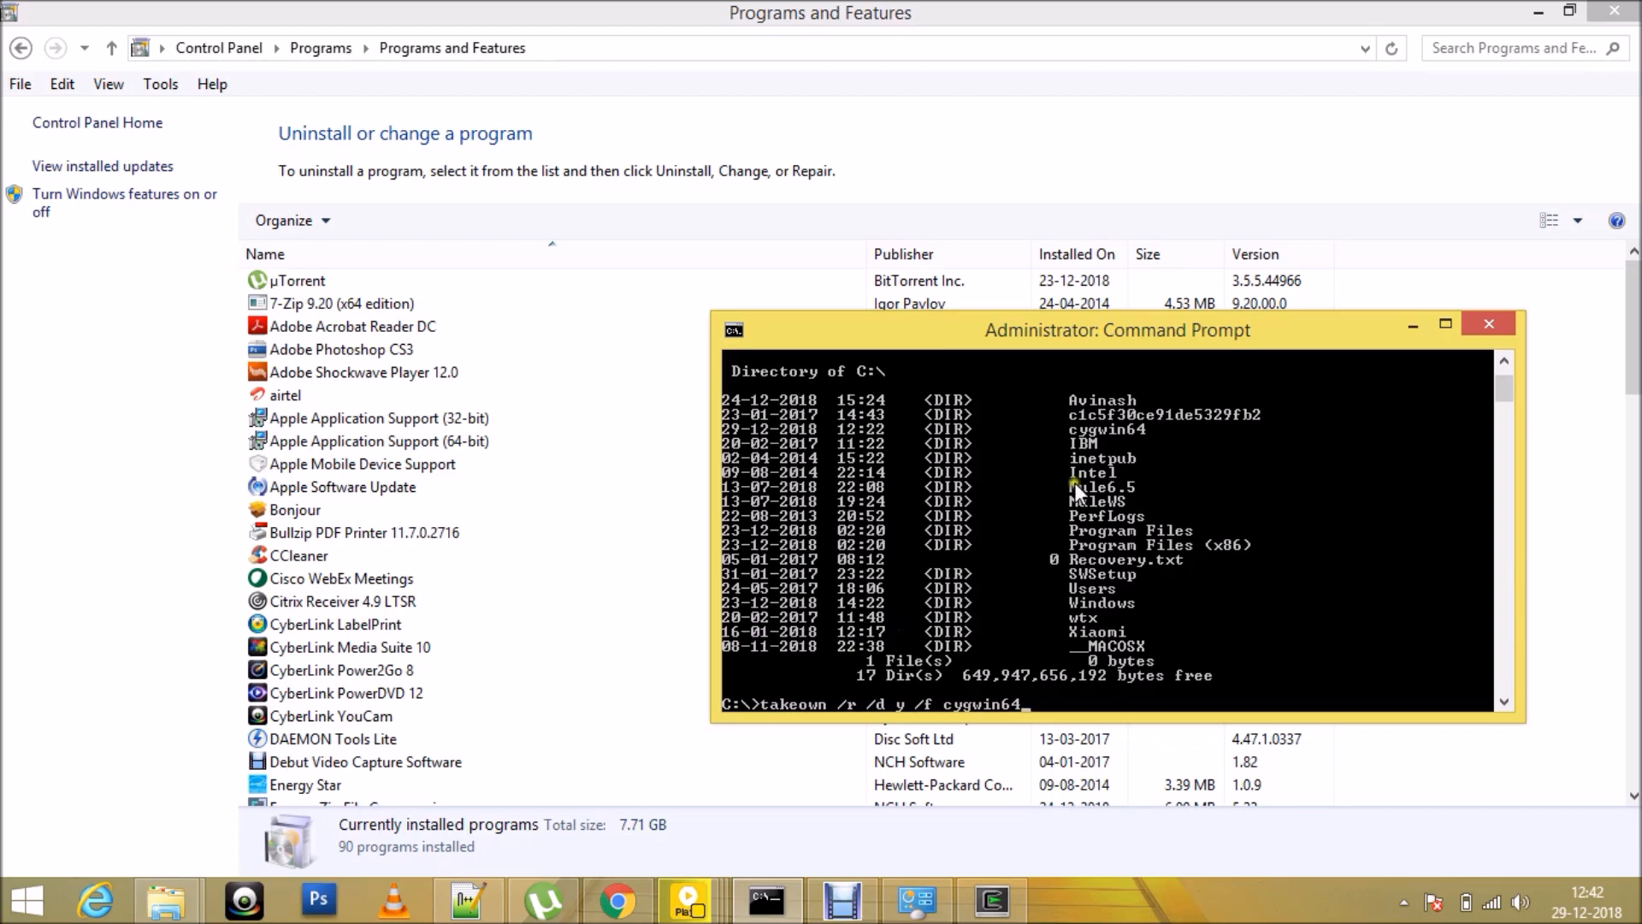
mouse_move(1444, 325)
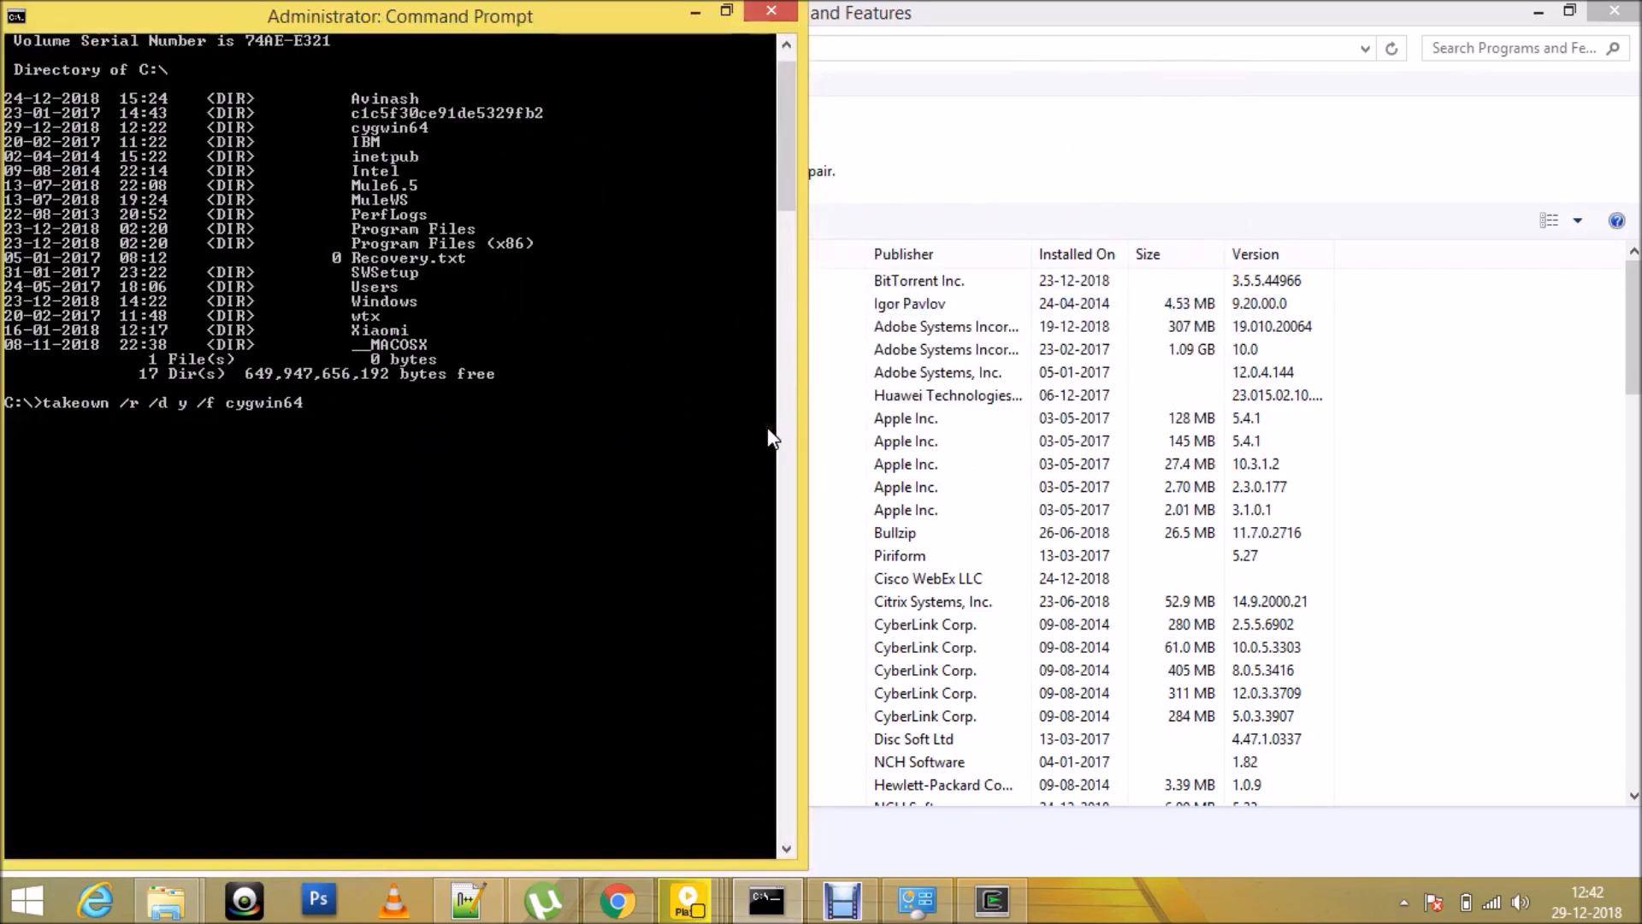
key(Enter)
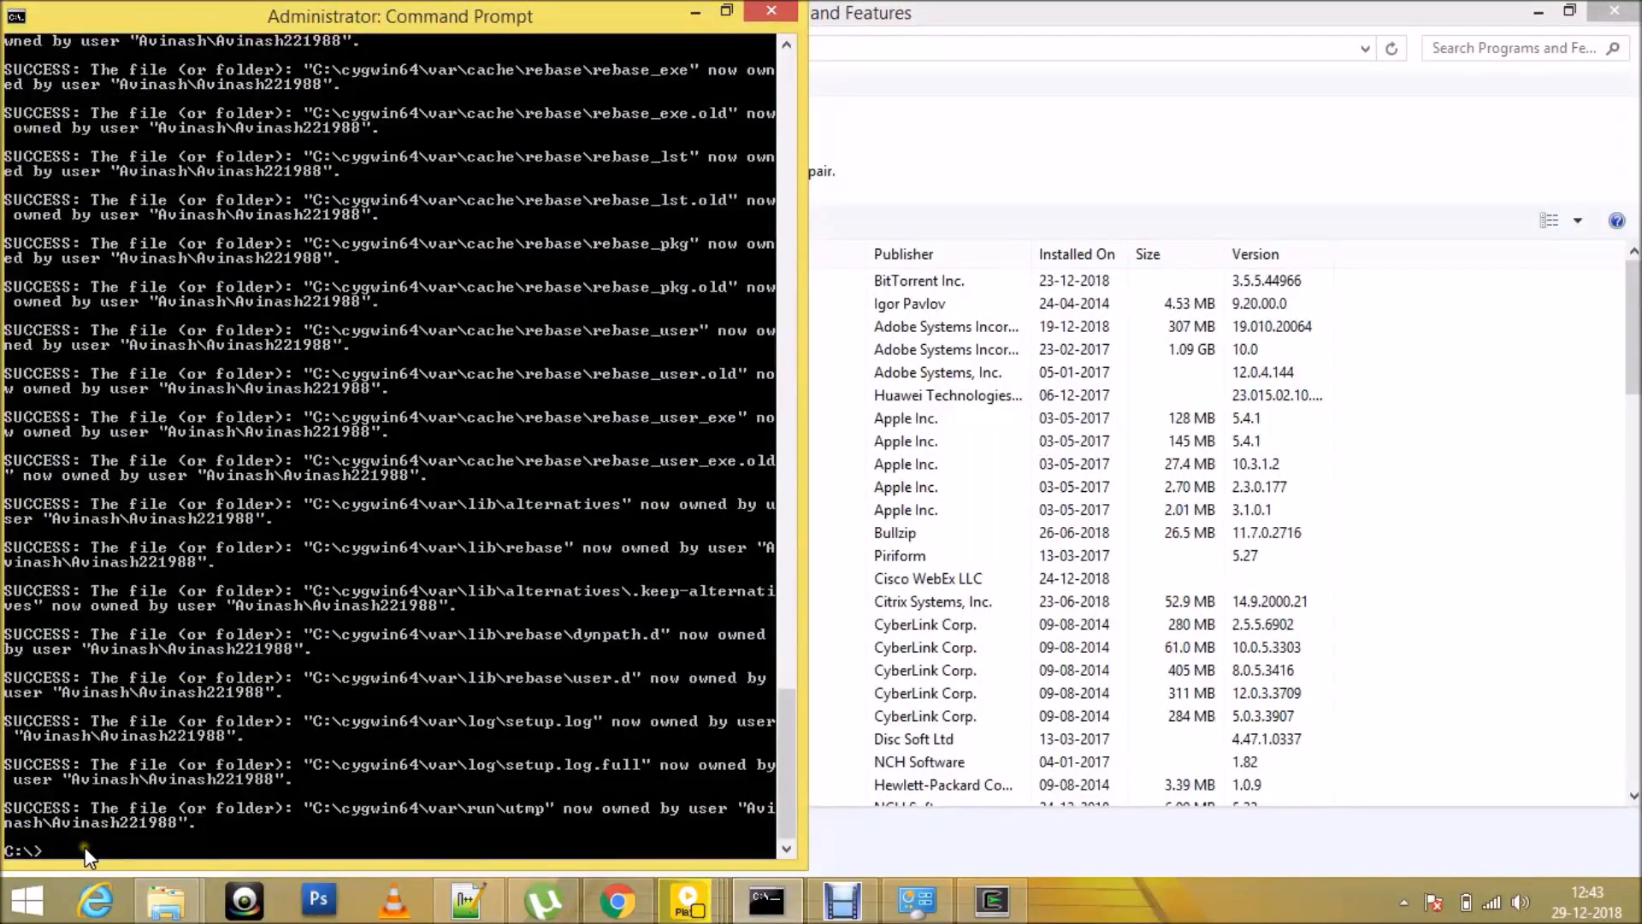
Step: Run 'icacls cygwin64 /t /grant everyone:f', processing all 5449 files with none failing
text(cd \)
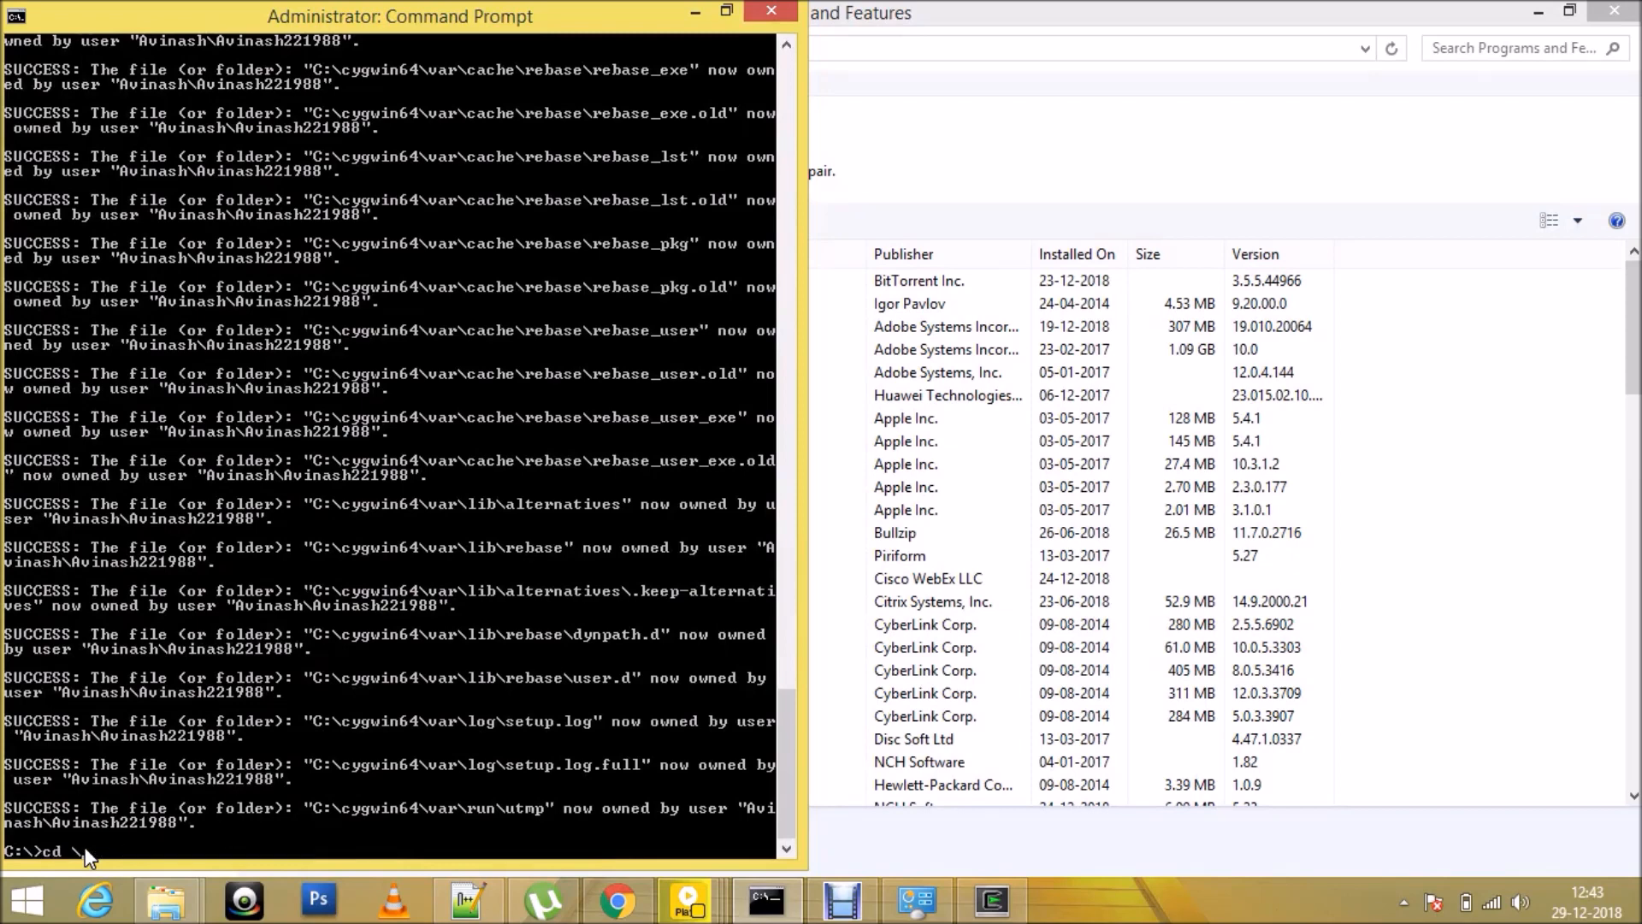
text(dir)
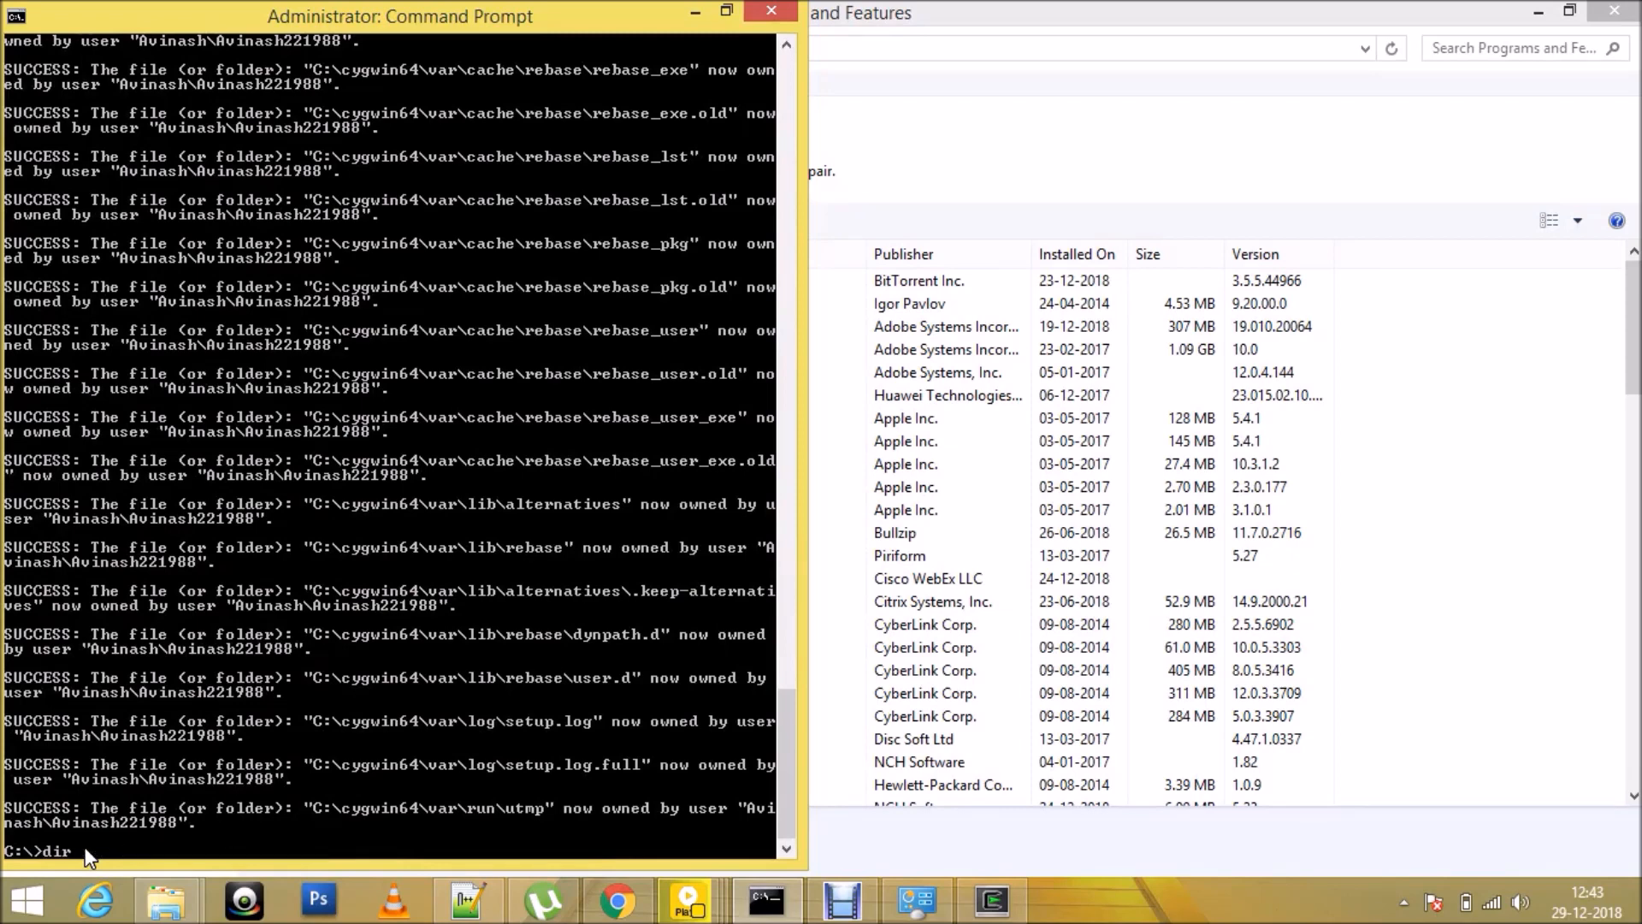
text(icacls cygwin64 /t /grant everyone:f)
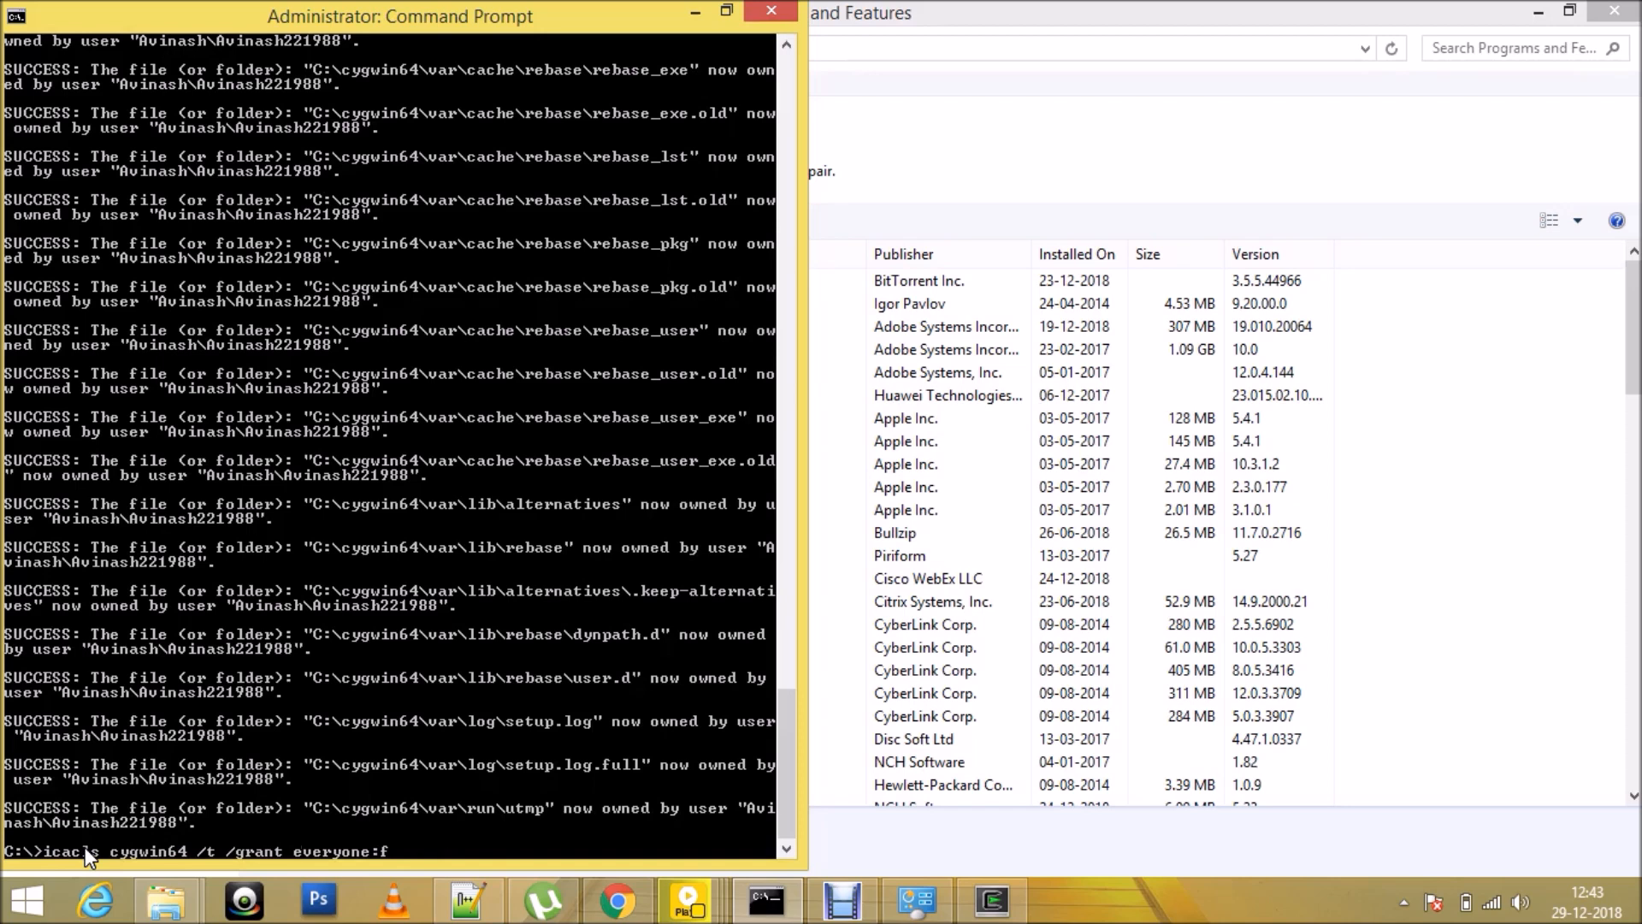
mouse_move(366, 589)
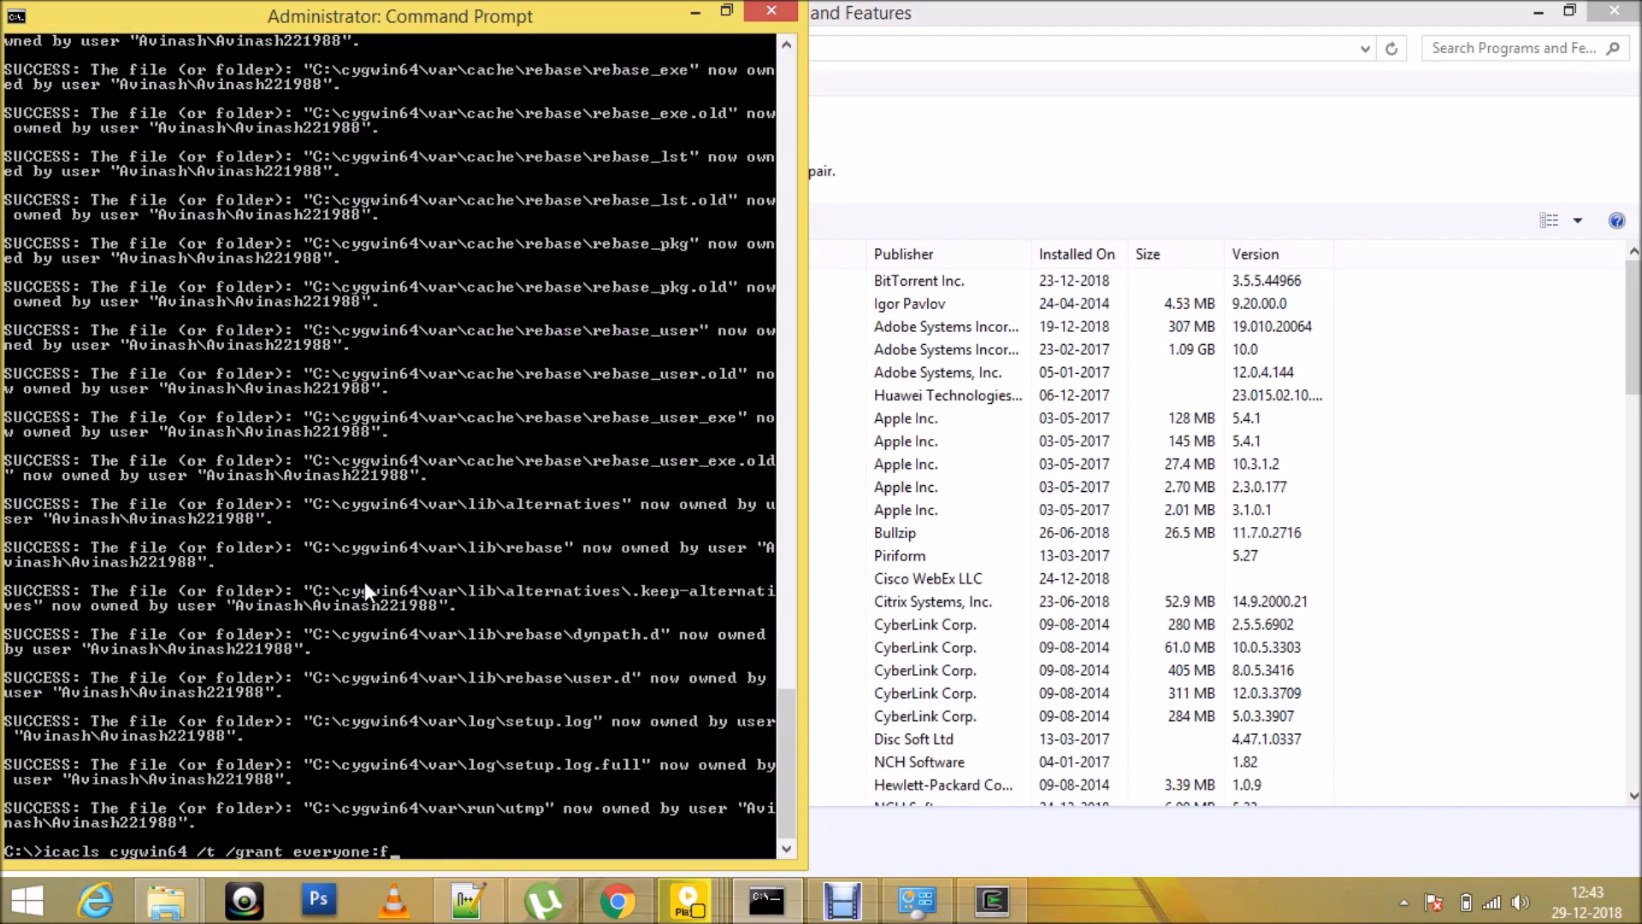
key(Return)
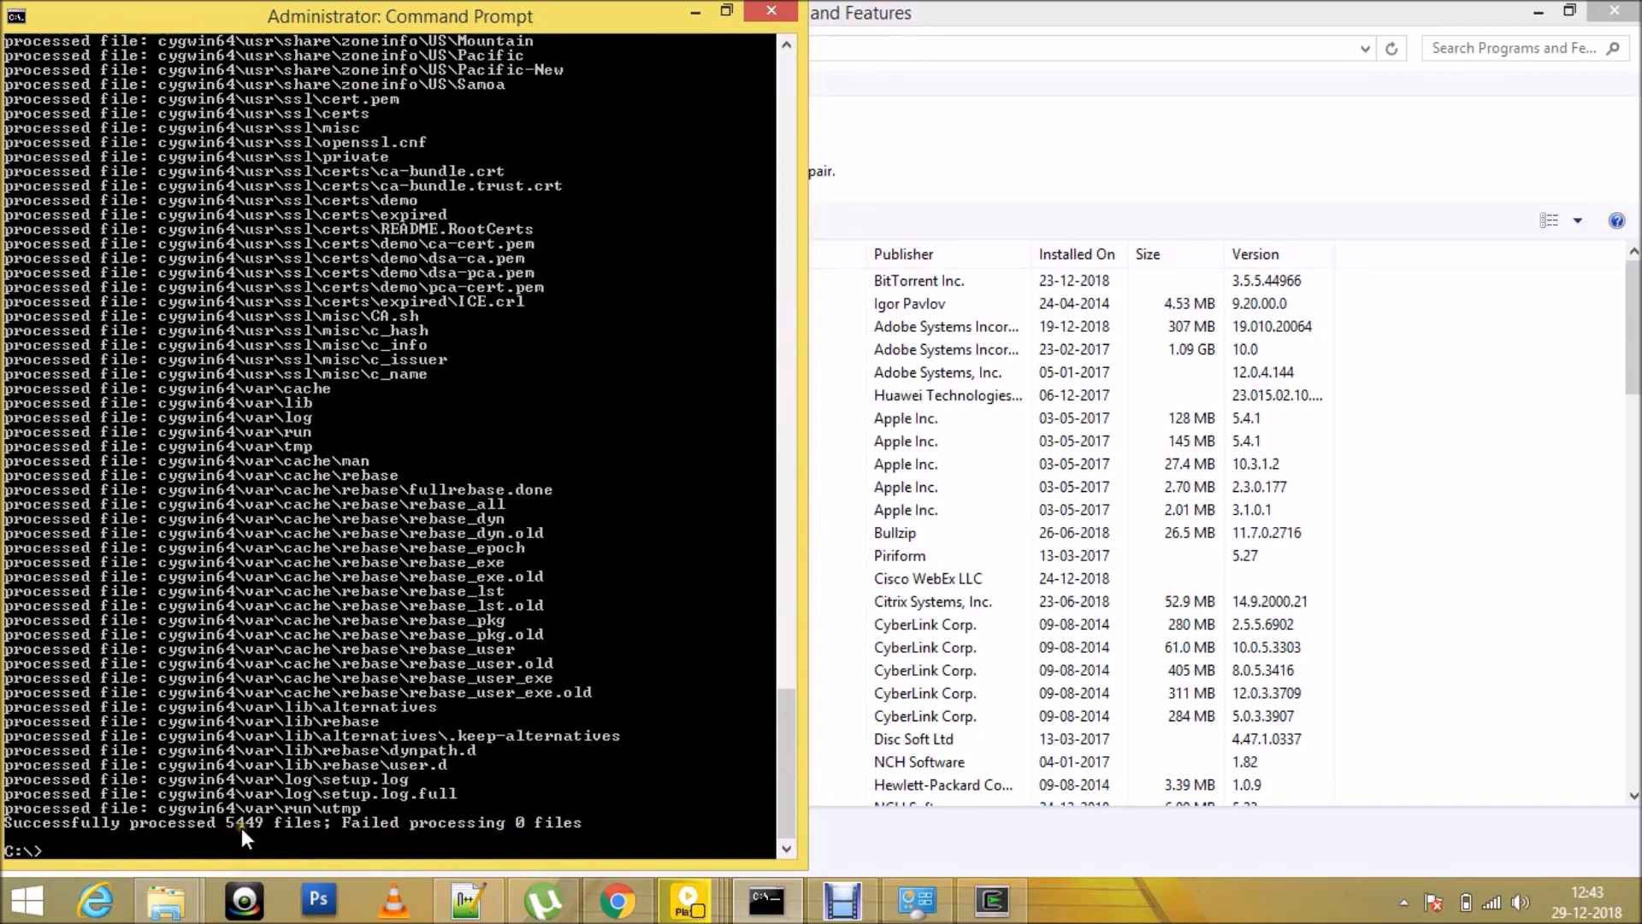
mouse_move(286, 853)
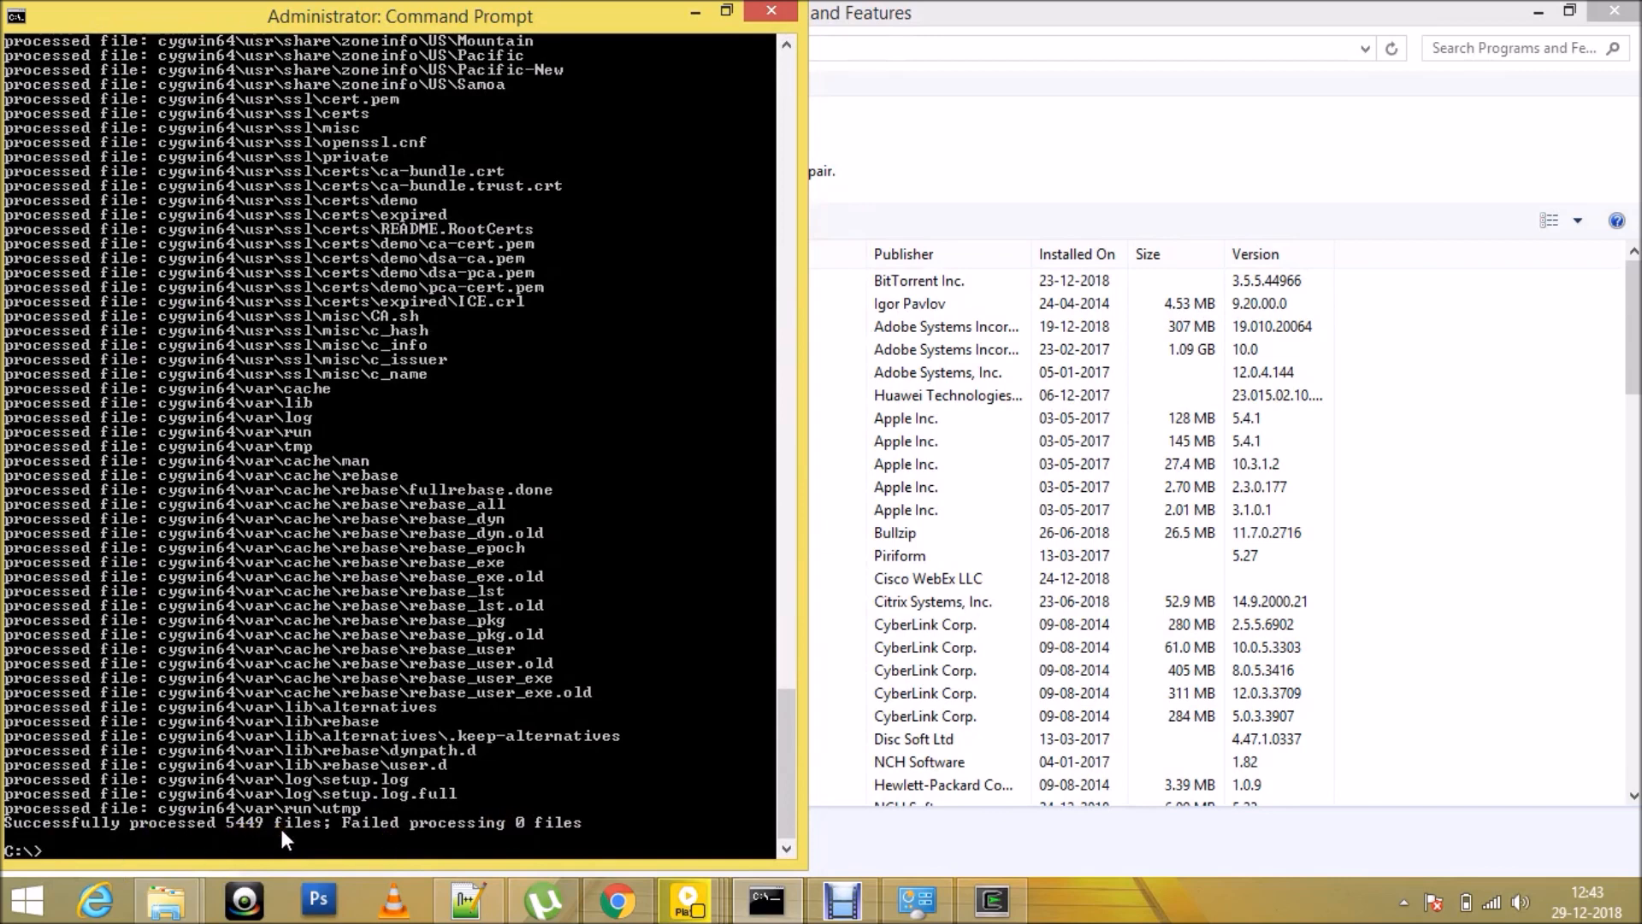
text(dir)
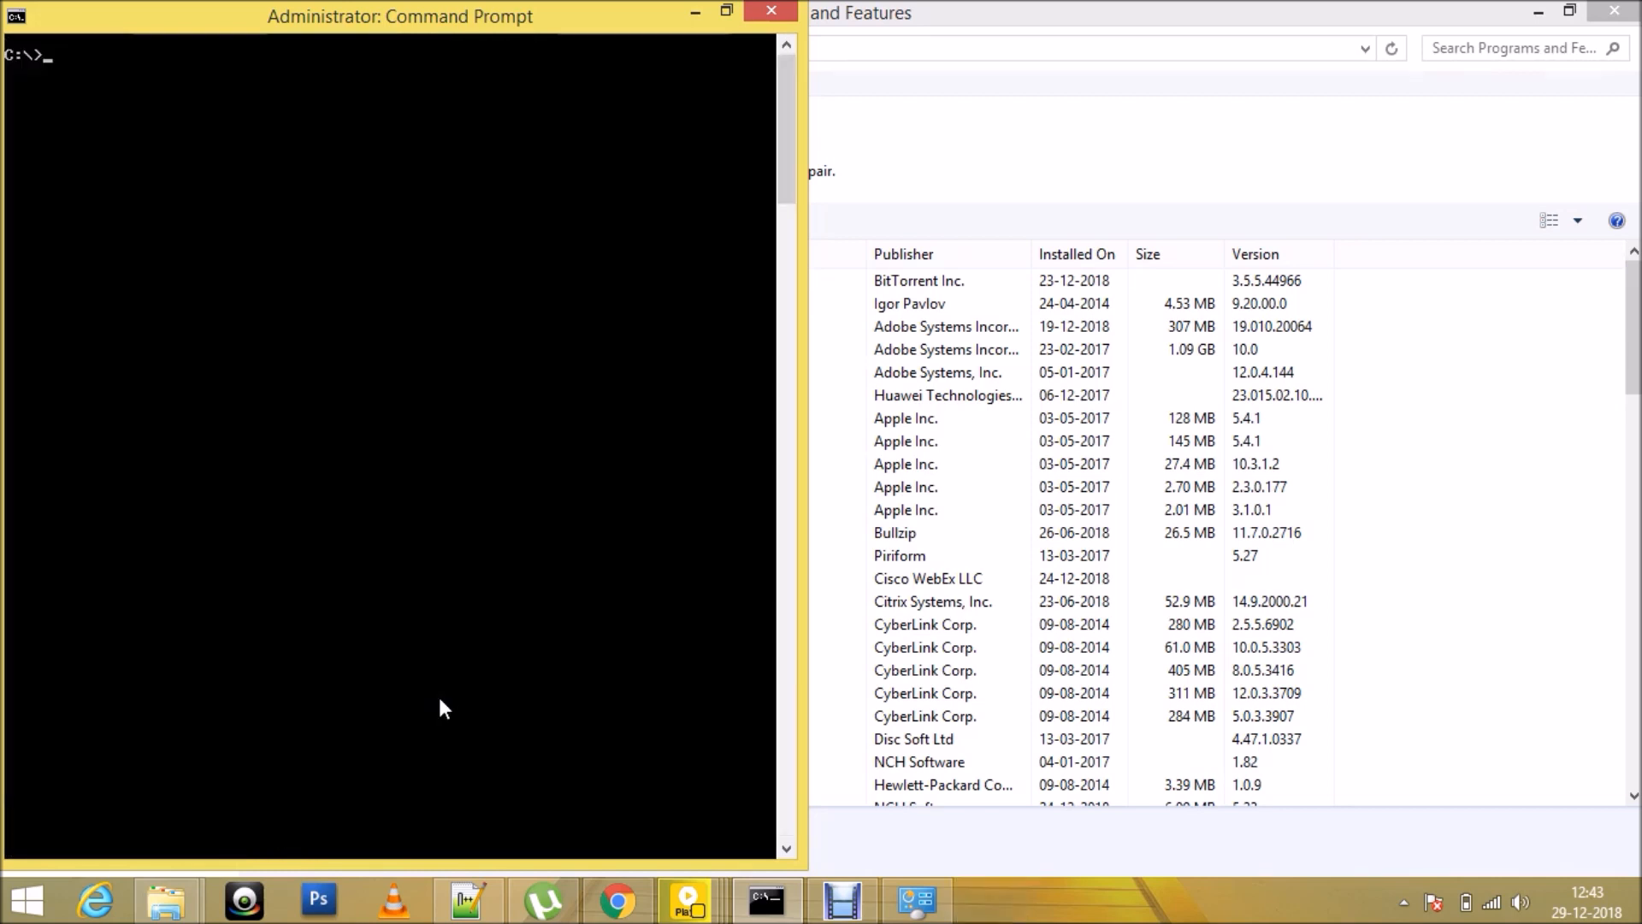
Step: Run 'rmdir /s /q cygwin64' and confirm with dir that the folder is gone from C:\
text(rmdir /s /q cygwin64)
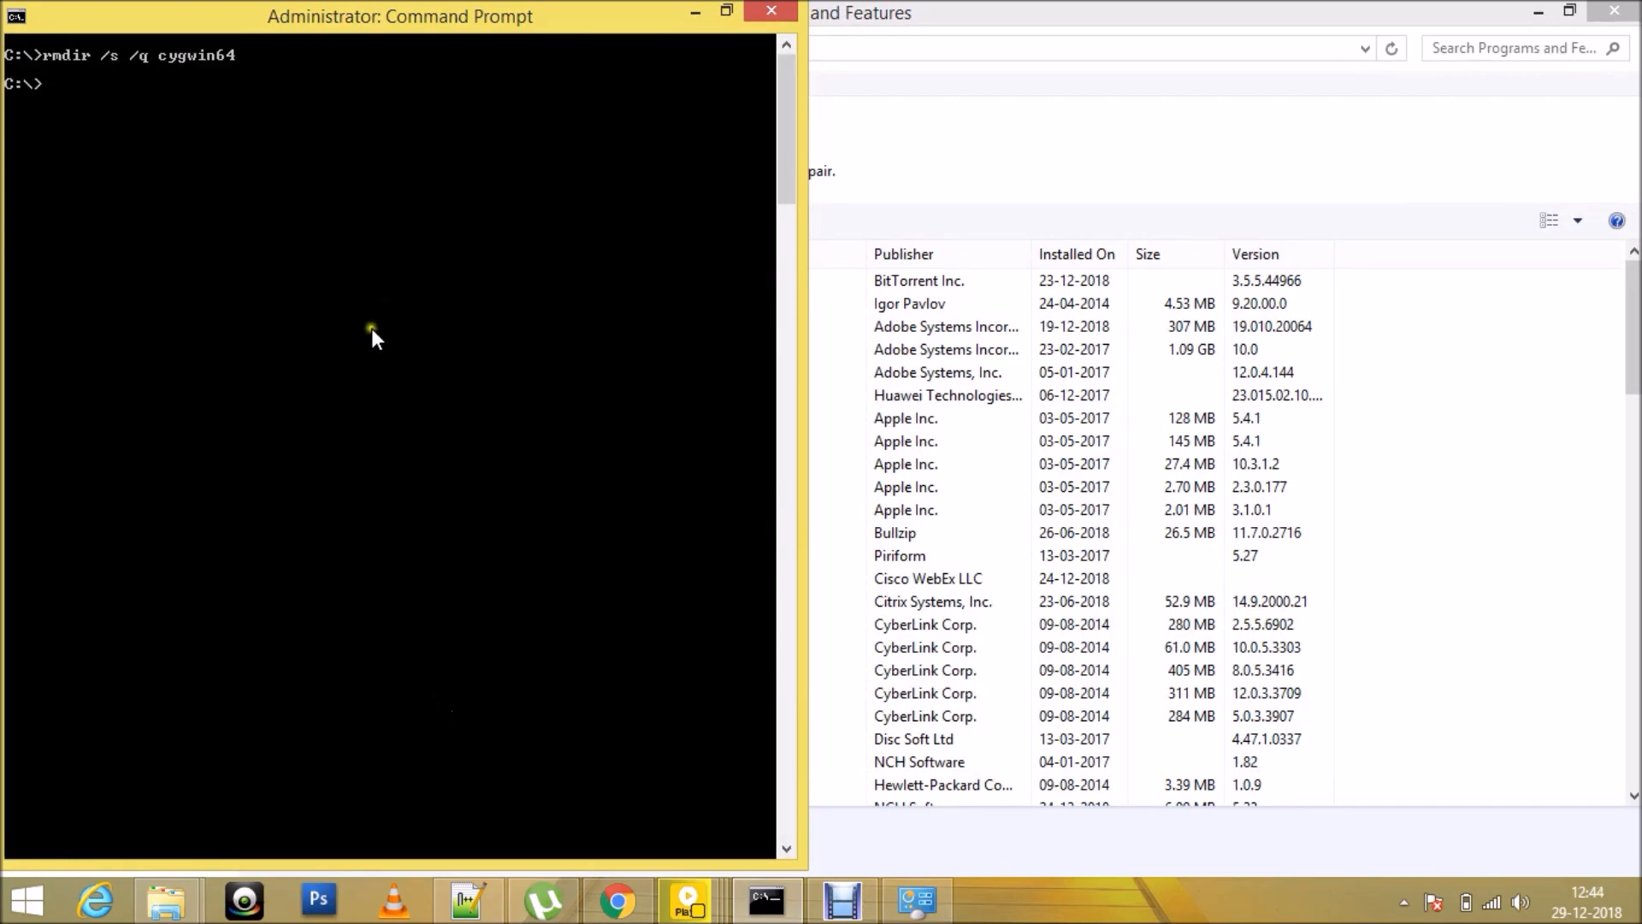
mouse_move(375, 342)
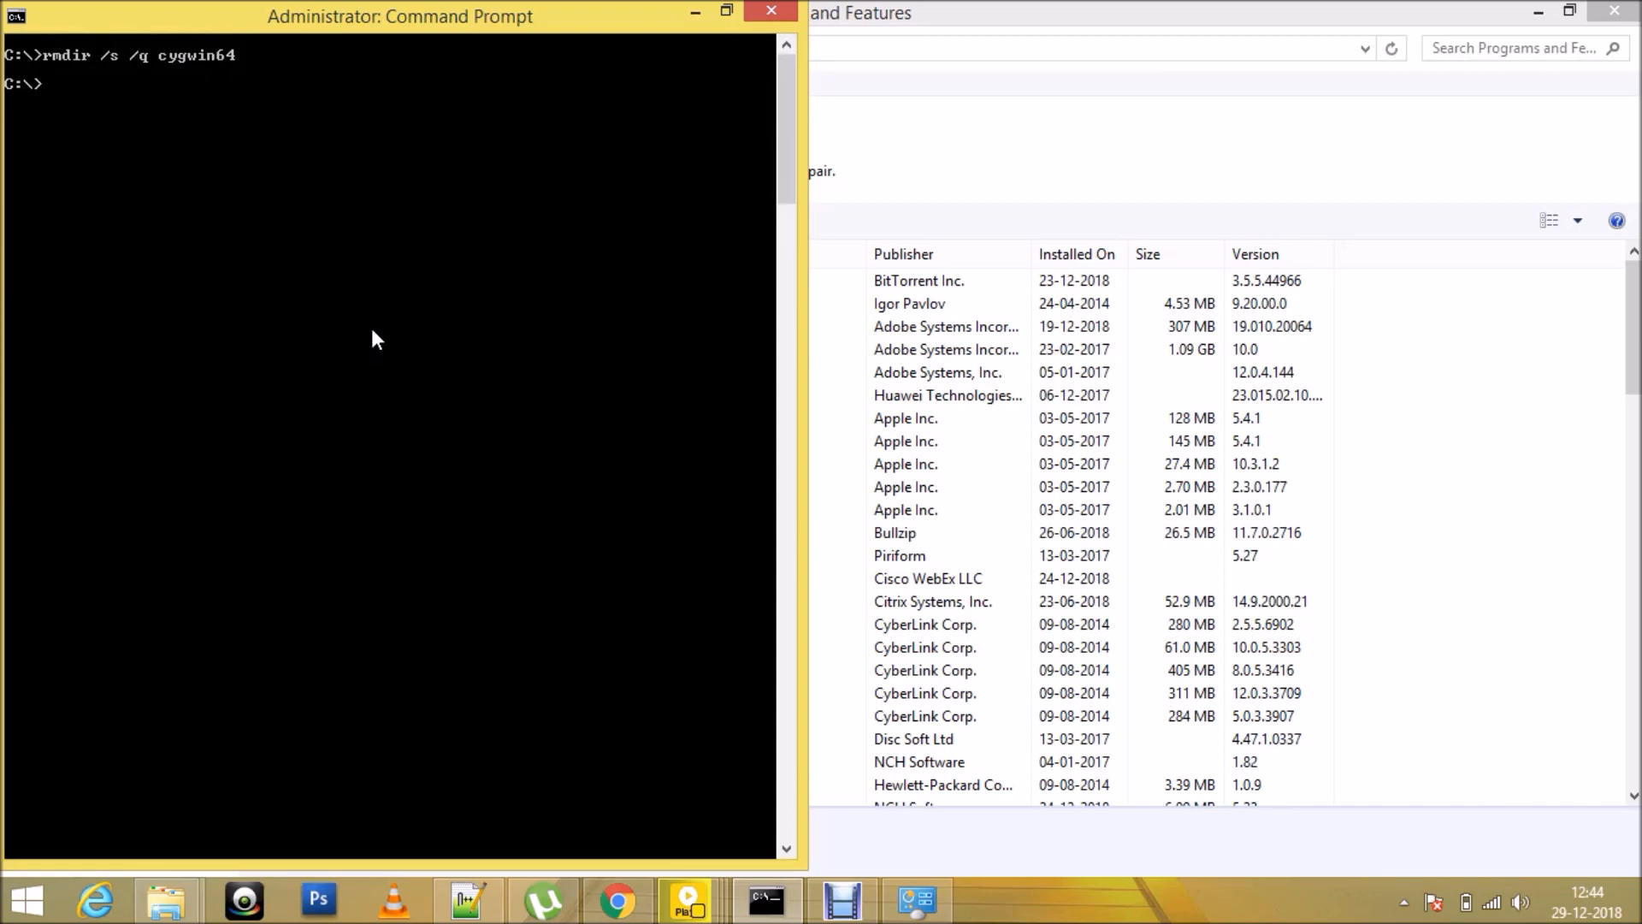
text(dir)
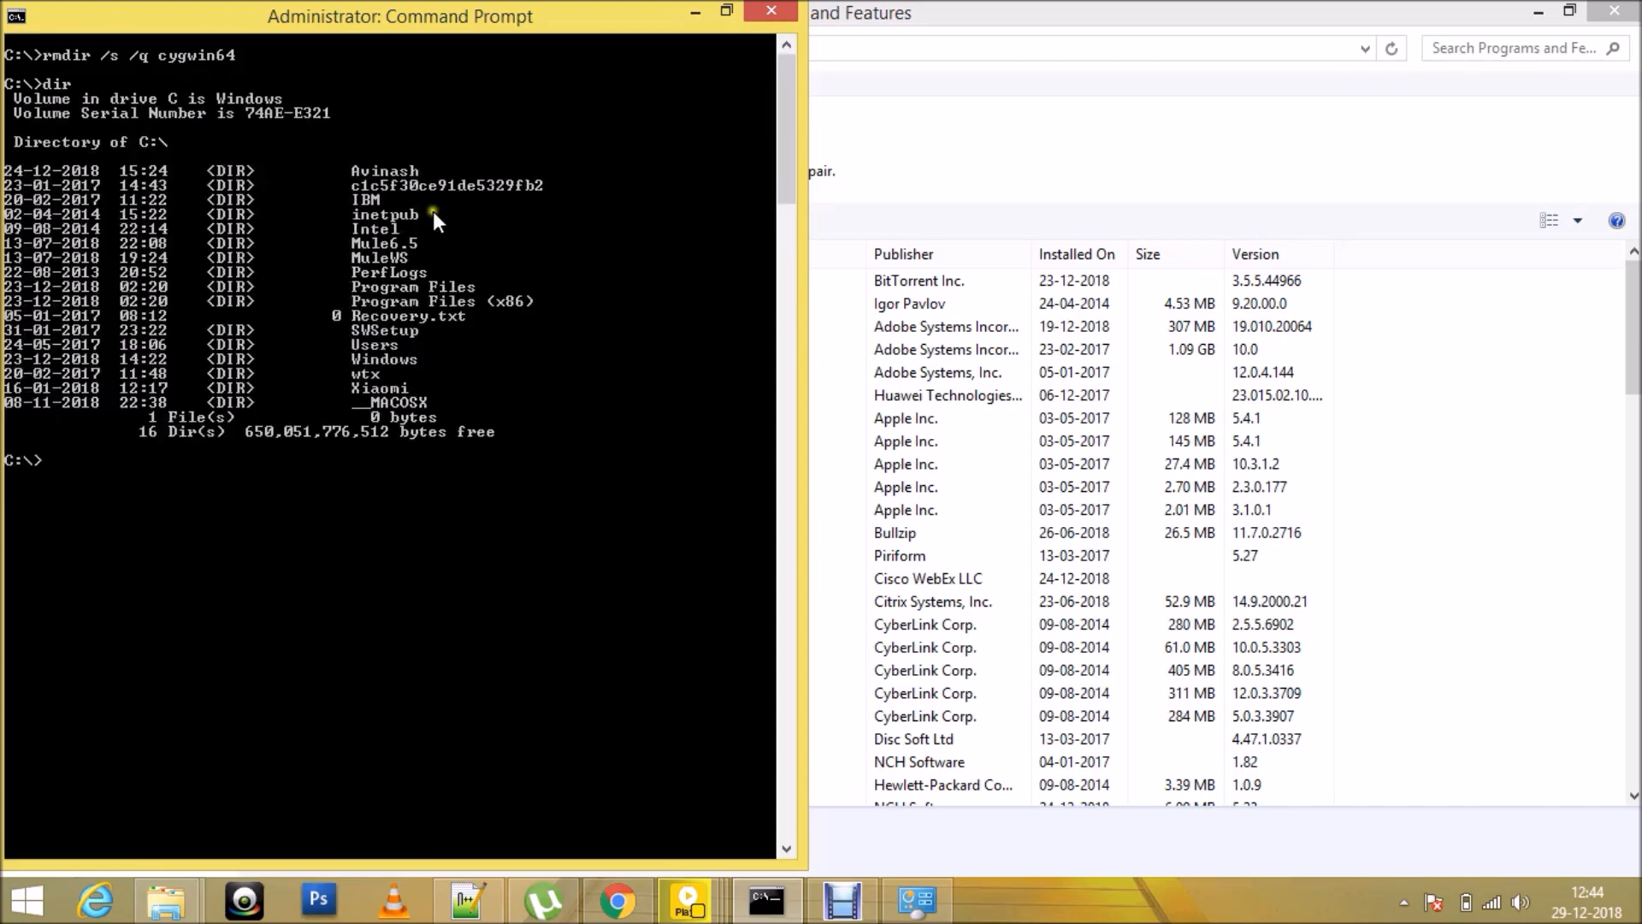